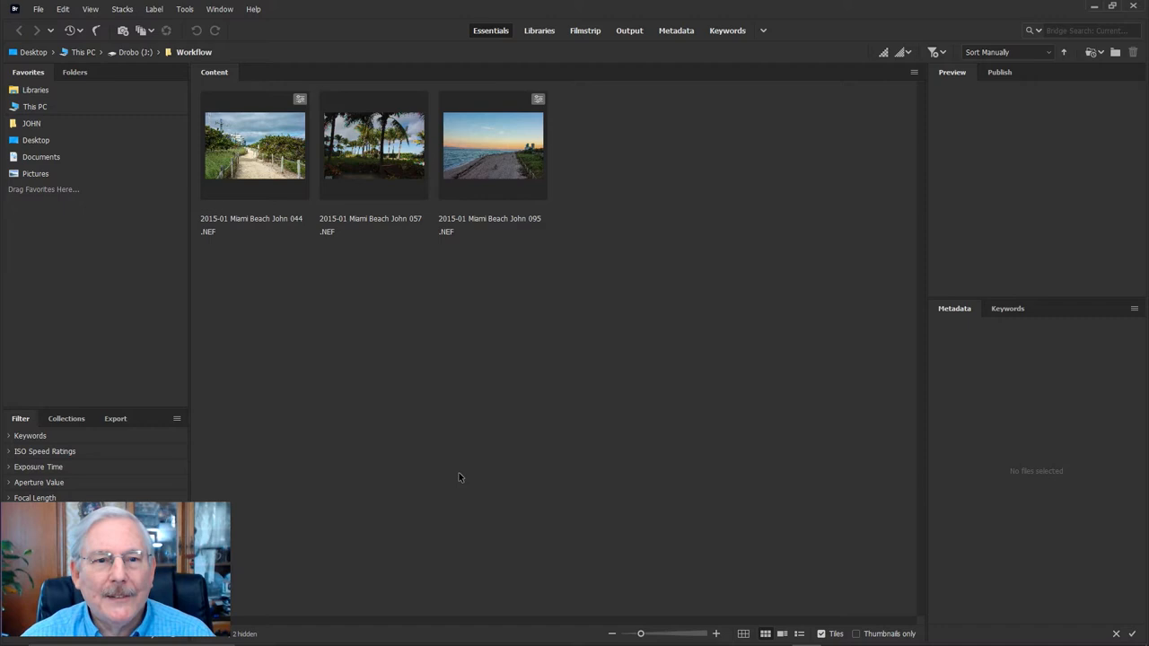
mouse_move(485, 429)
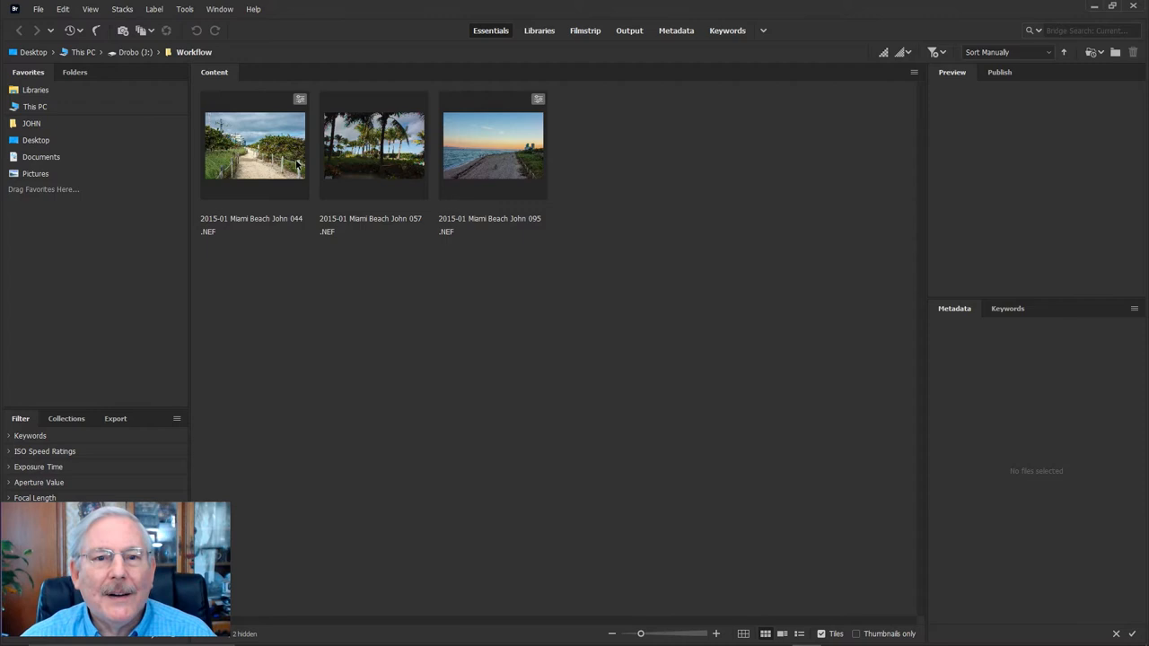
mouse_move(195, 241)
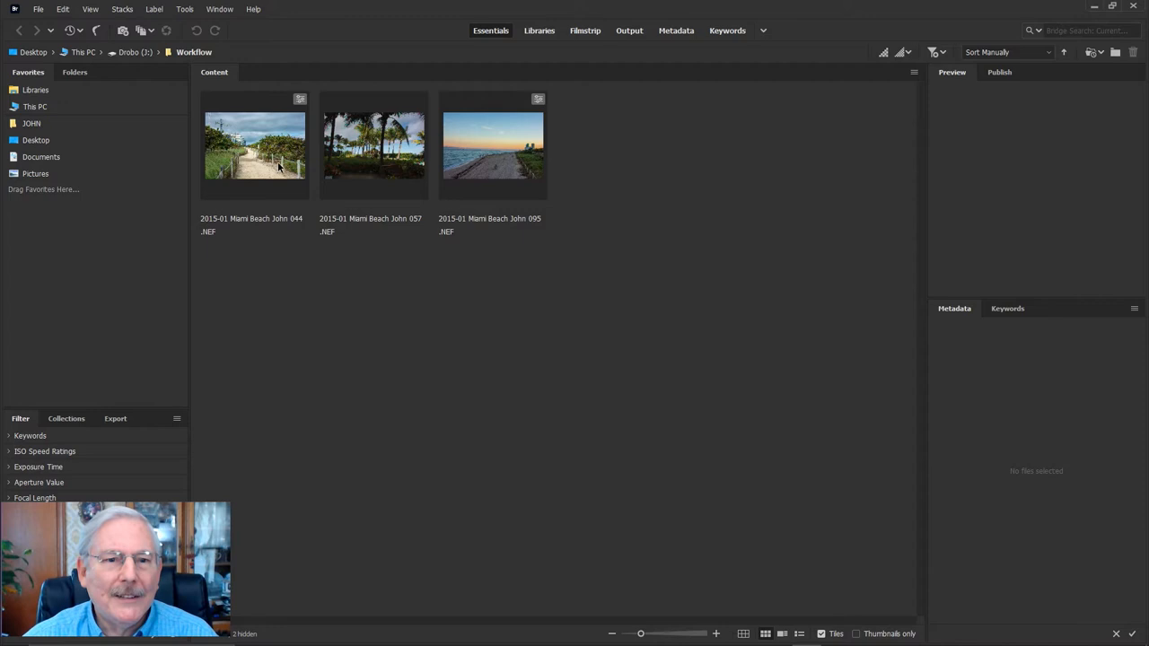
mouse_move(460, 151)
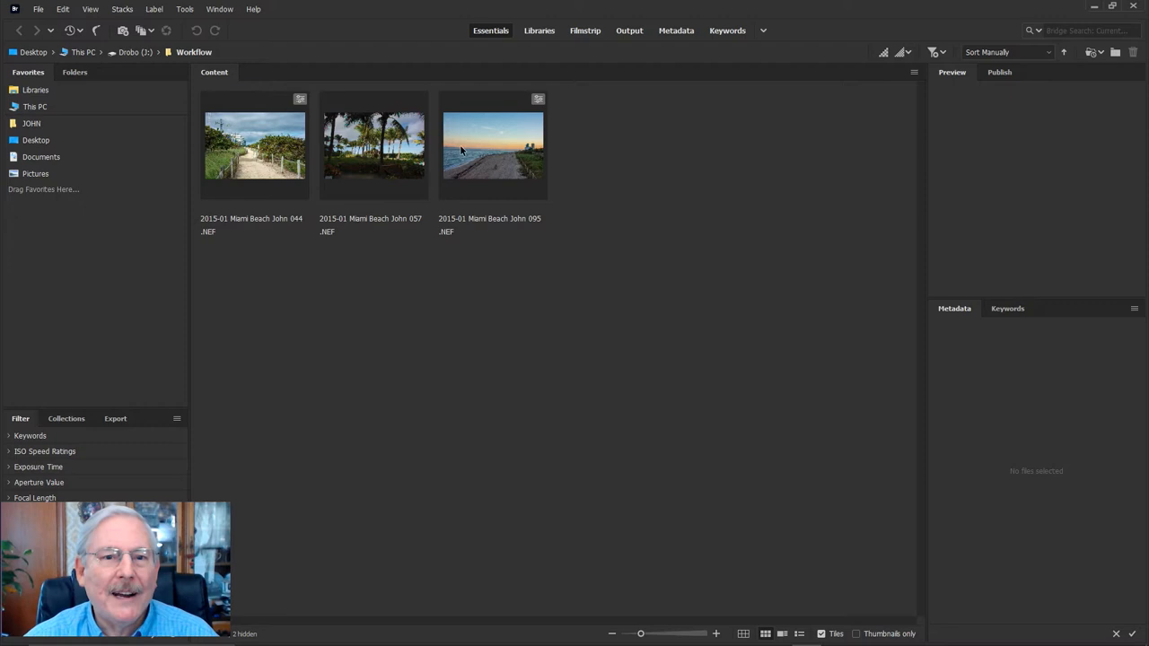
mouse_move(266, 154)
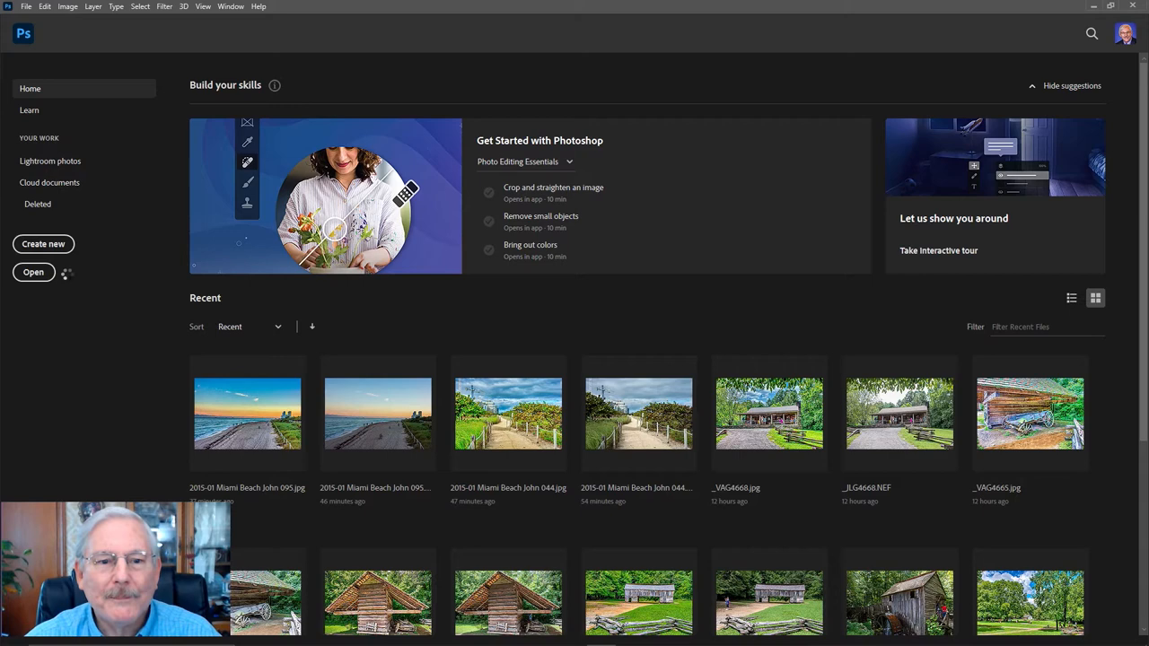
- Open the Miami Beach 044 NEF raw photo in Camera Raw
double_click(508, 413)
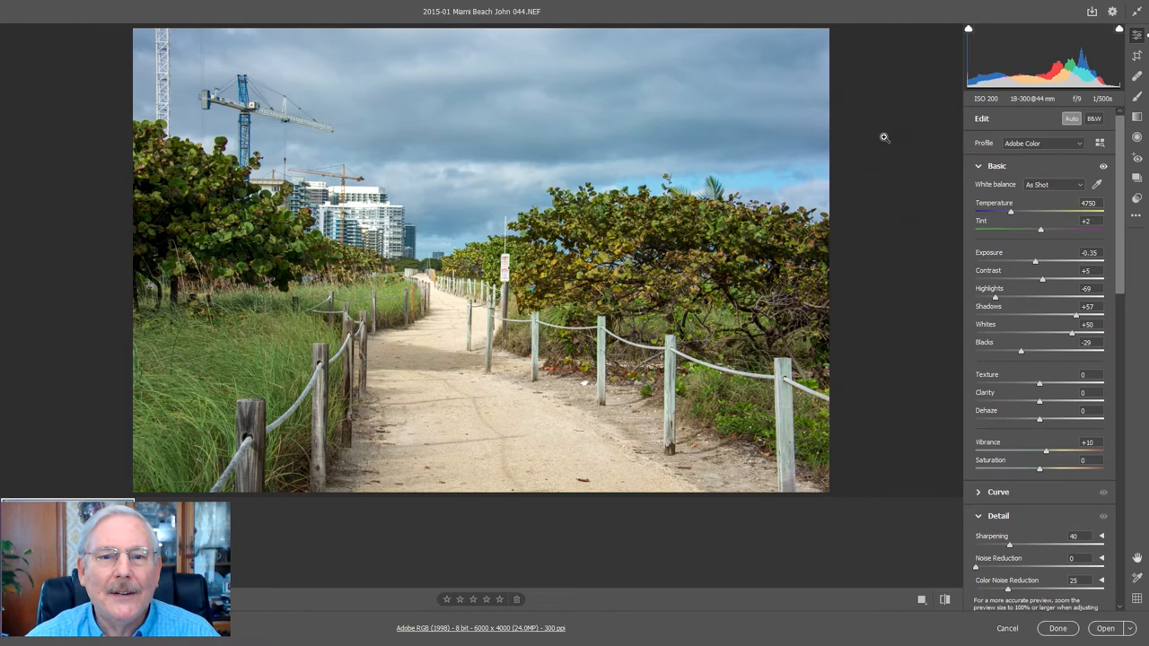
mouse_move(907, 173)
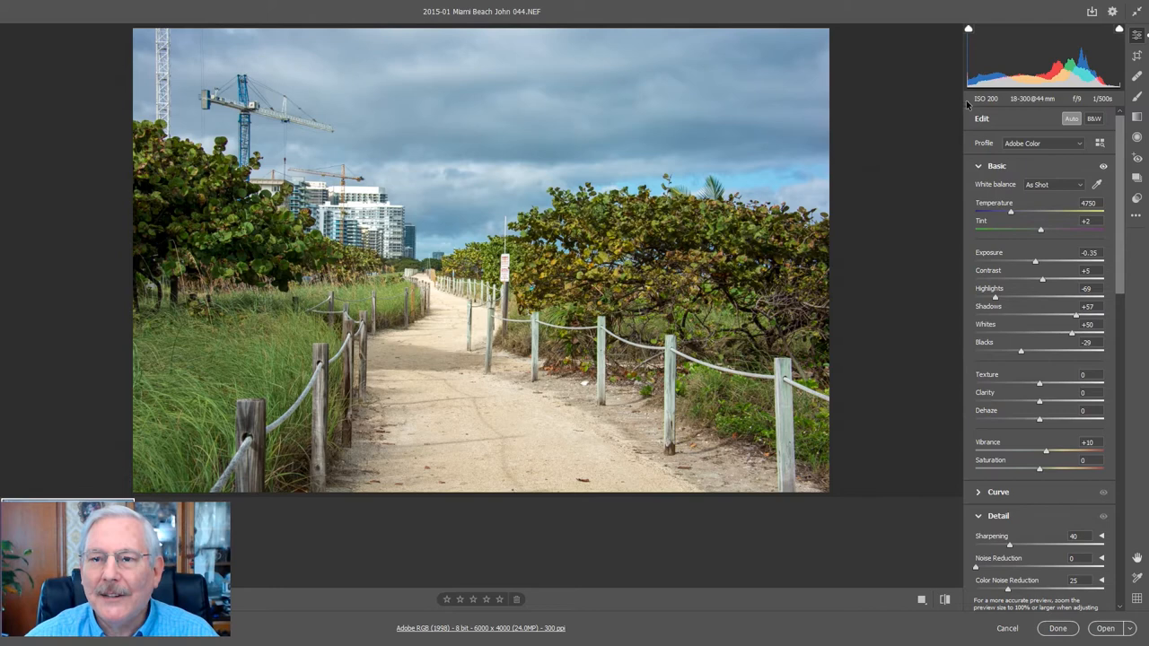
- Compare the photo with Auto tone off and on, keep Auto, and finish with Done
left_click(1071, 118)
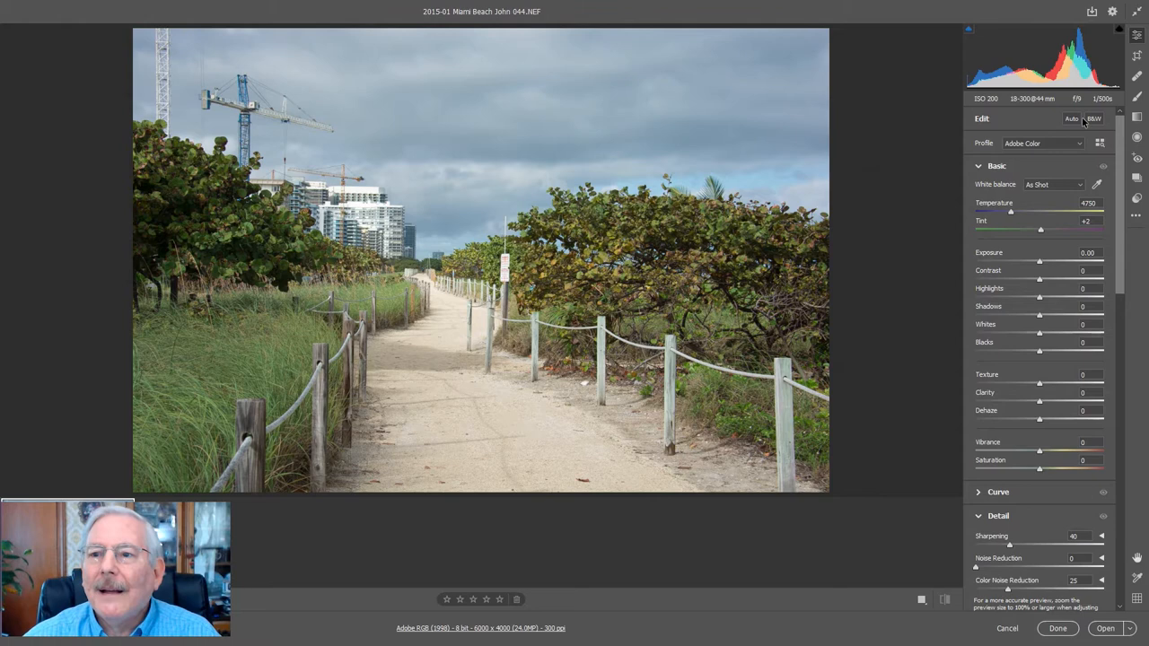
left_click(1070, 119)
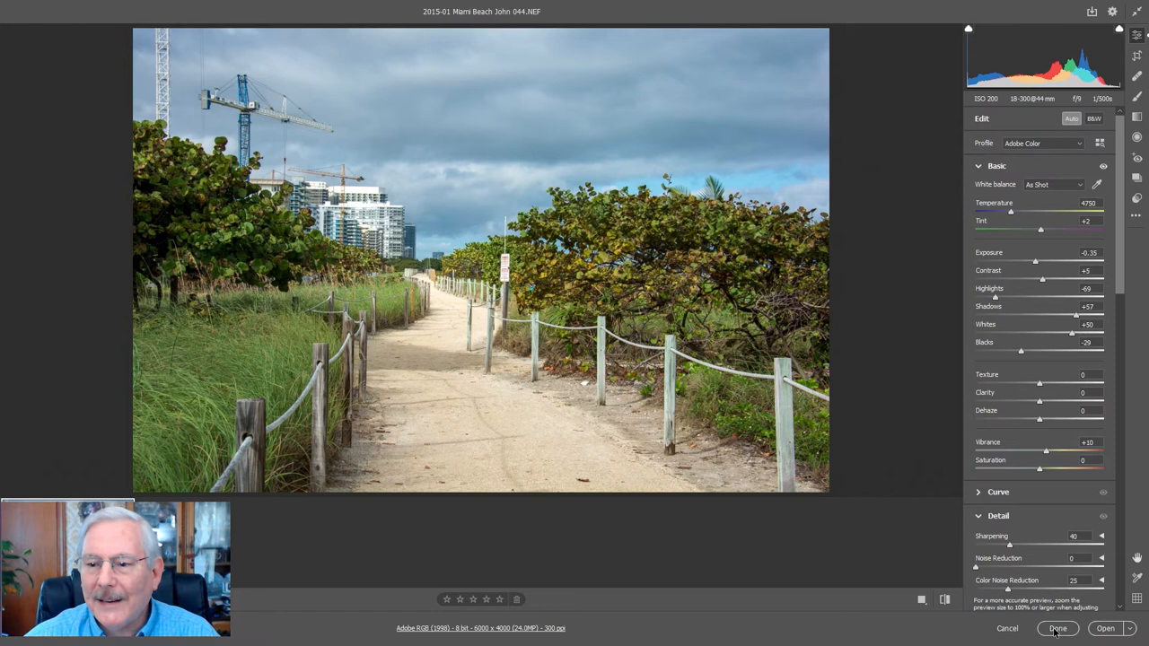
left_click(1057, 629)
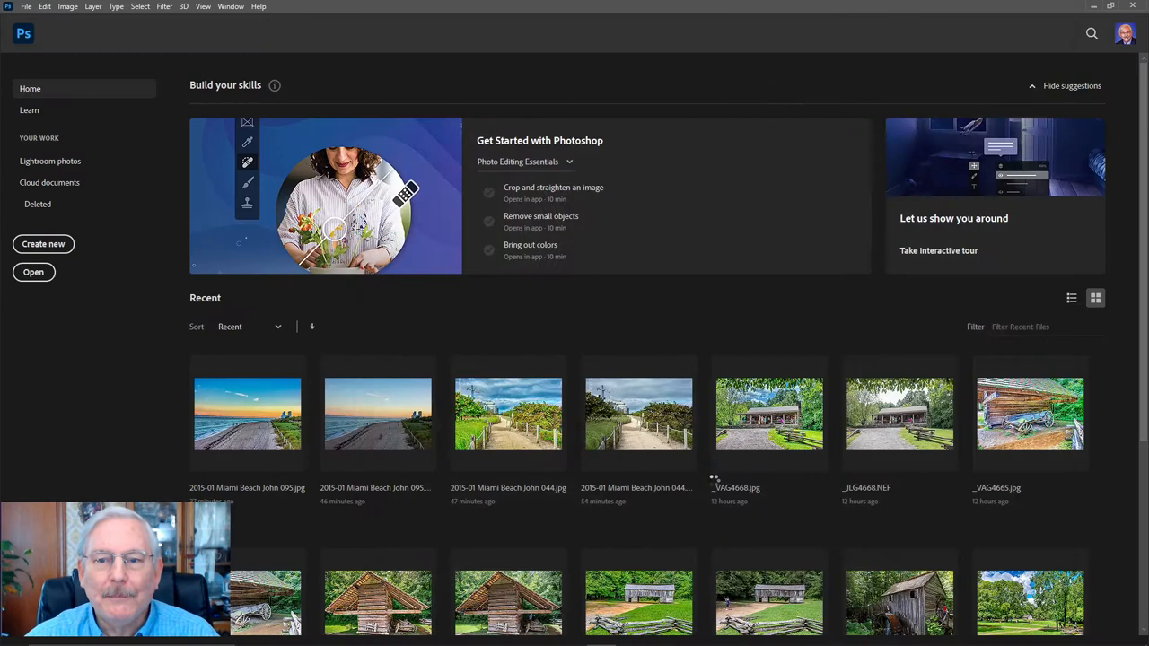
- Open the adjusted 044 NEF as a background-layer document in Photoshop
double_click(639, 413)
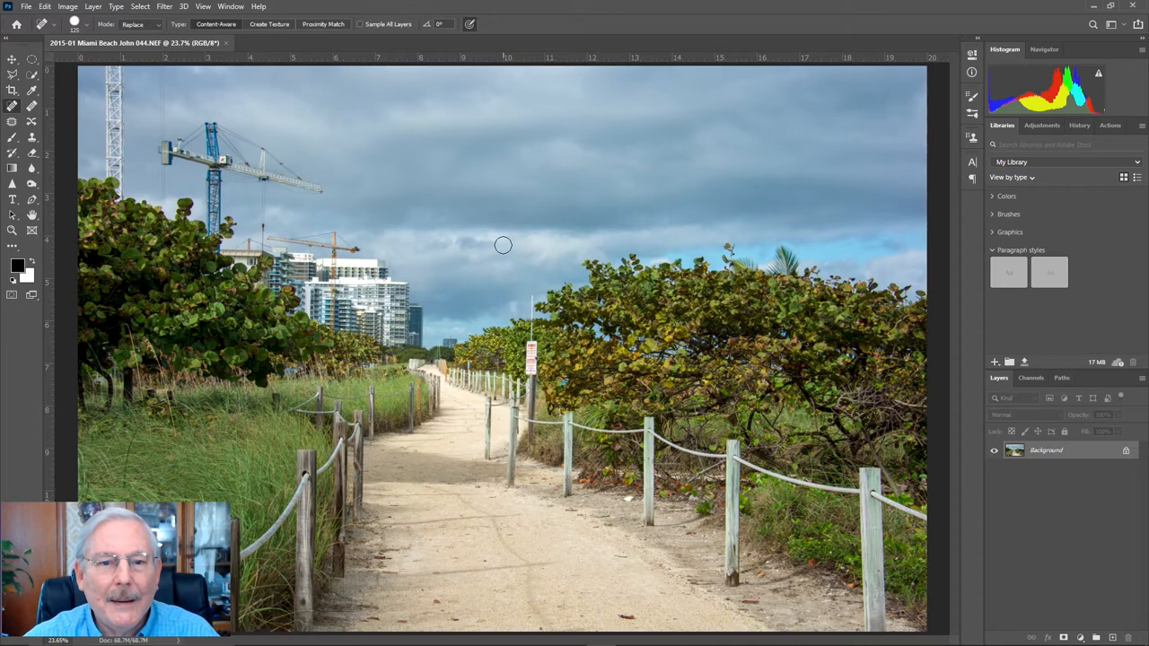
mouse_move(420, 125)
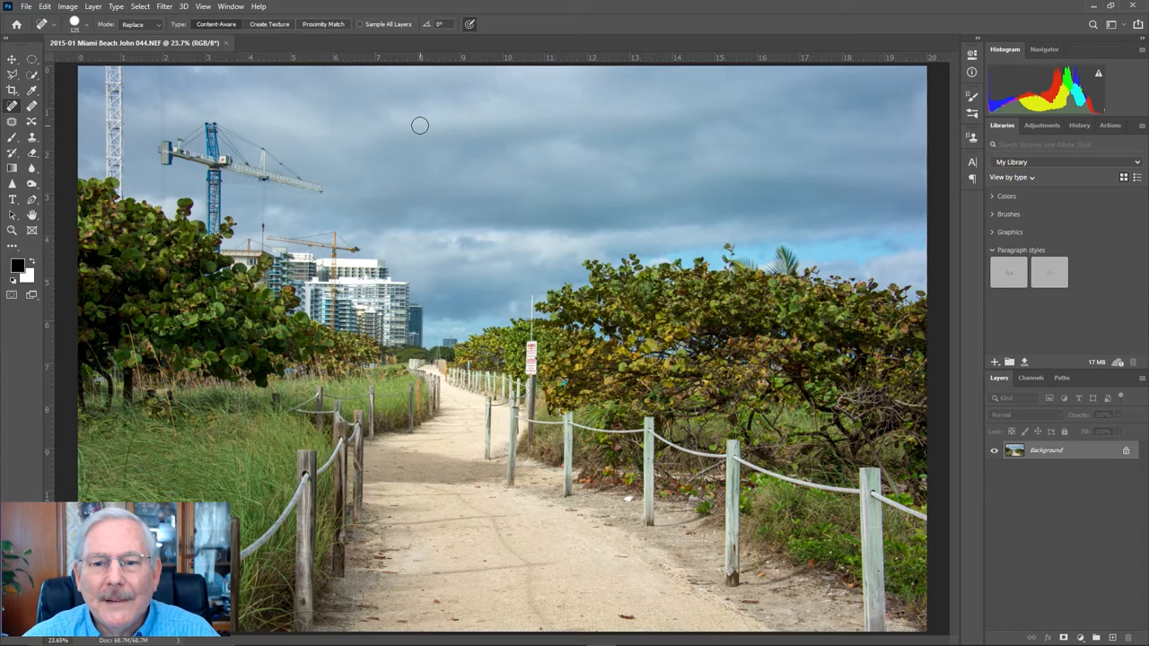
left_click(163, 8)
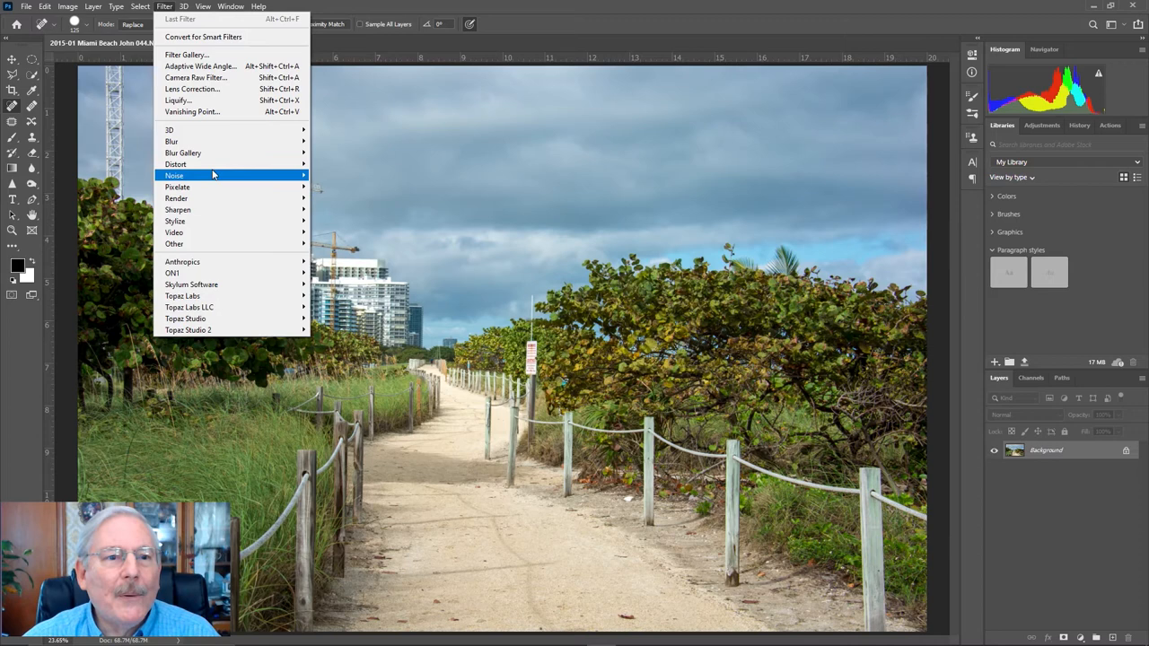
mouse_move(191, 283)
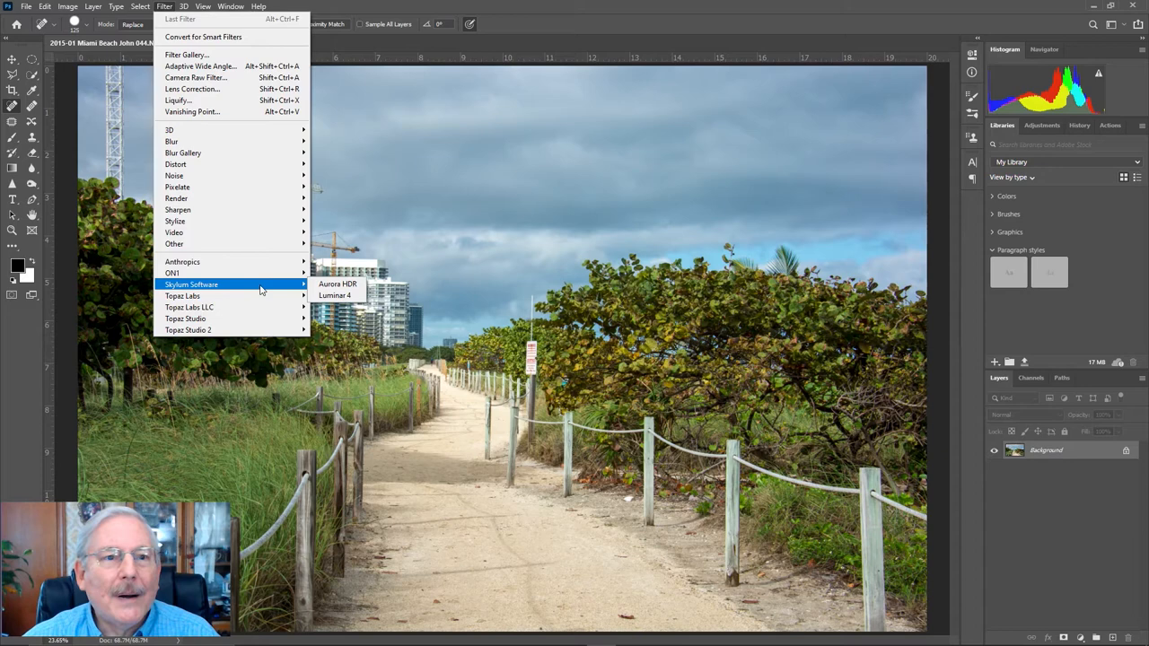
mouse_move(334, 294)
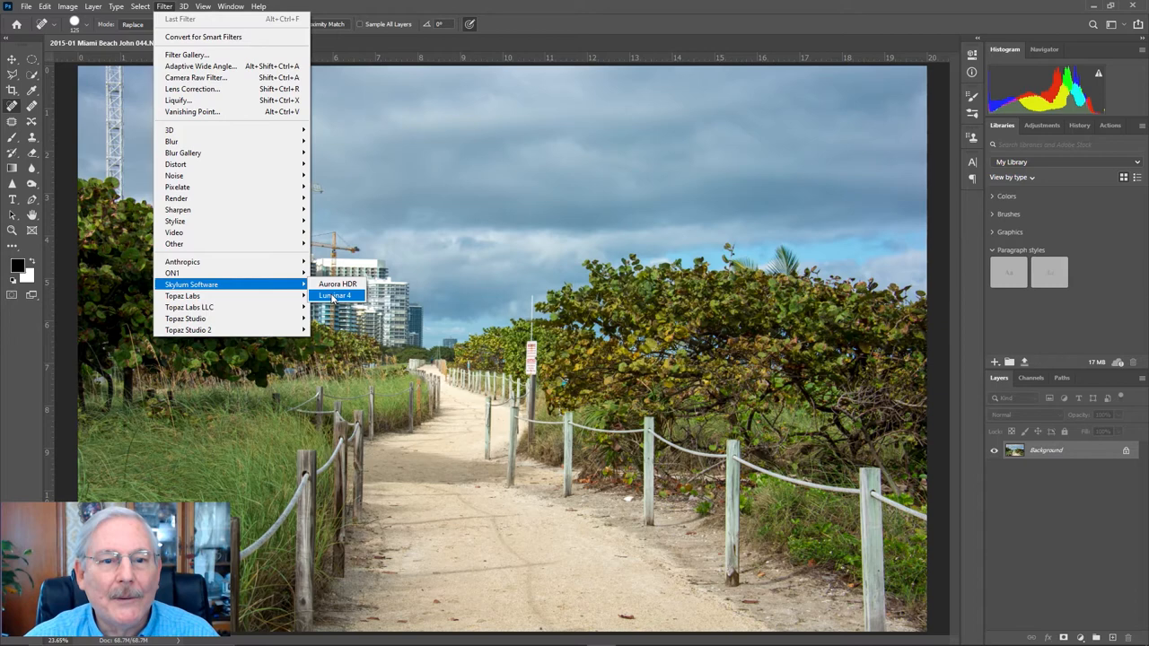
- Send the photo to the Luminar 4 plug-in via Filter > Skylum Software
left_click(334, 294)
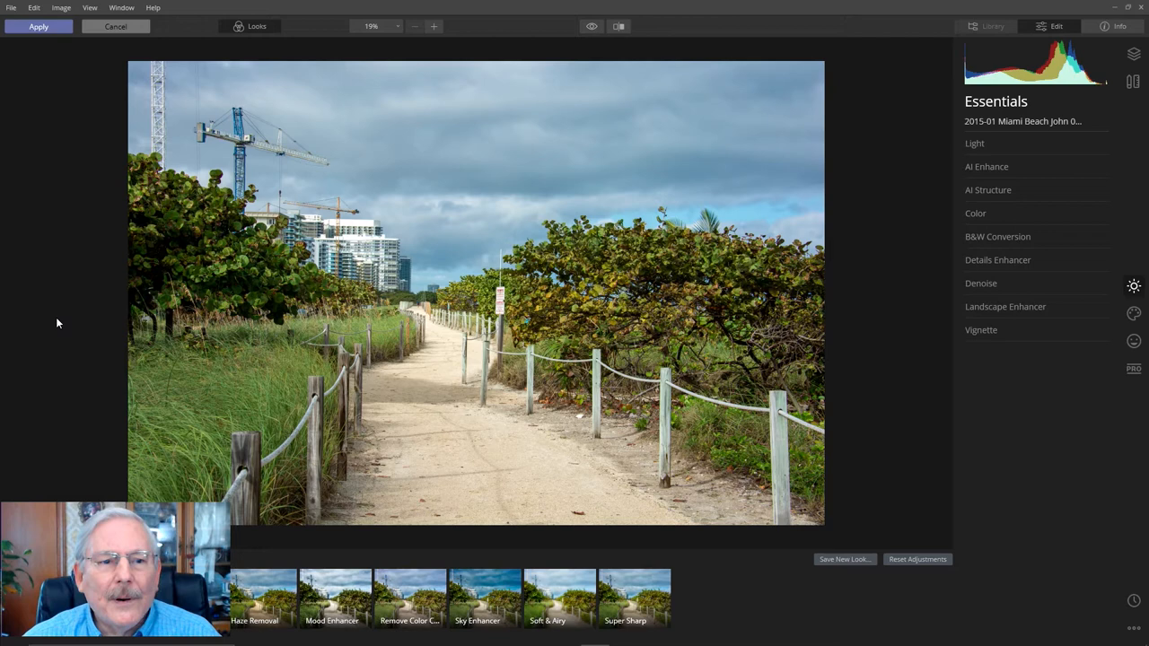
mouse_move(961, 380)
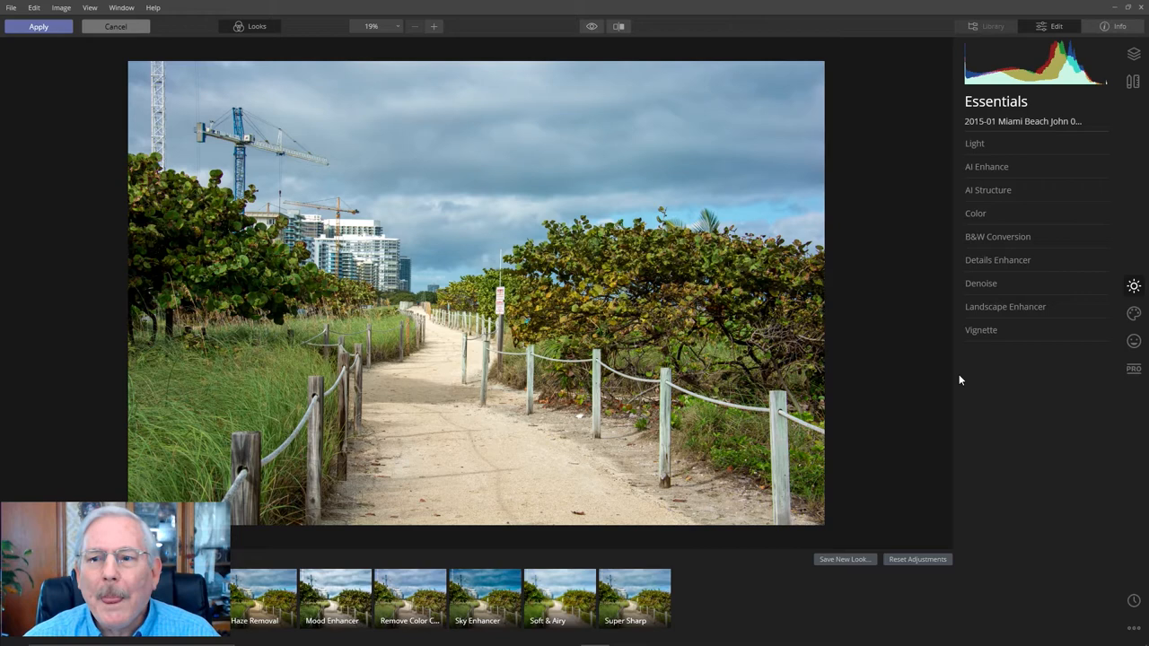
mouse_move(363, 203)
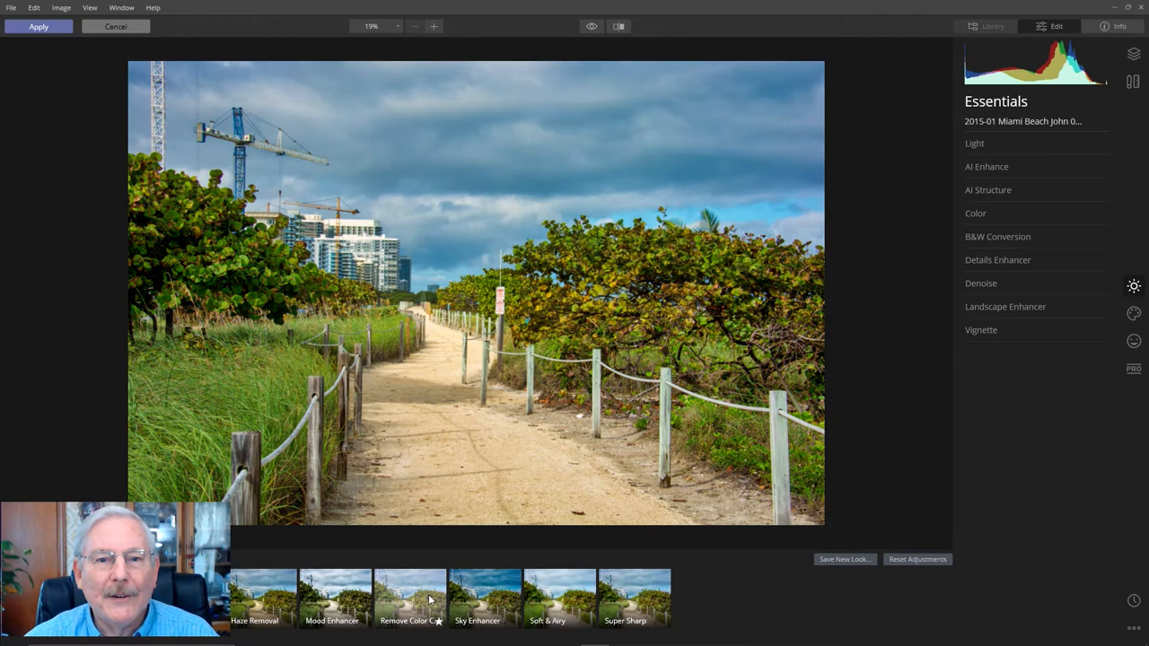
- Expand the AI Enhance tool in Luminar 4's Essentials panel
left_click(988, 165)
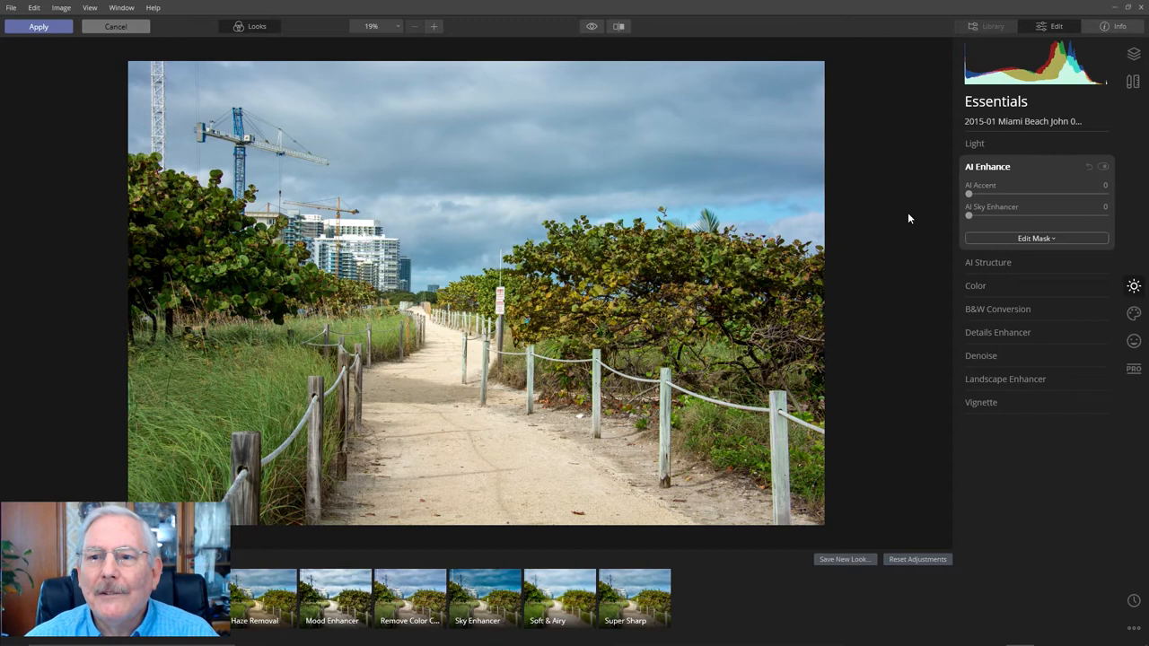
- Raise AI Accent to about 86 and try AI Sky Enhancer before easing it back
left_click_drag(969, 194, 1042, 194)
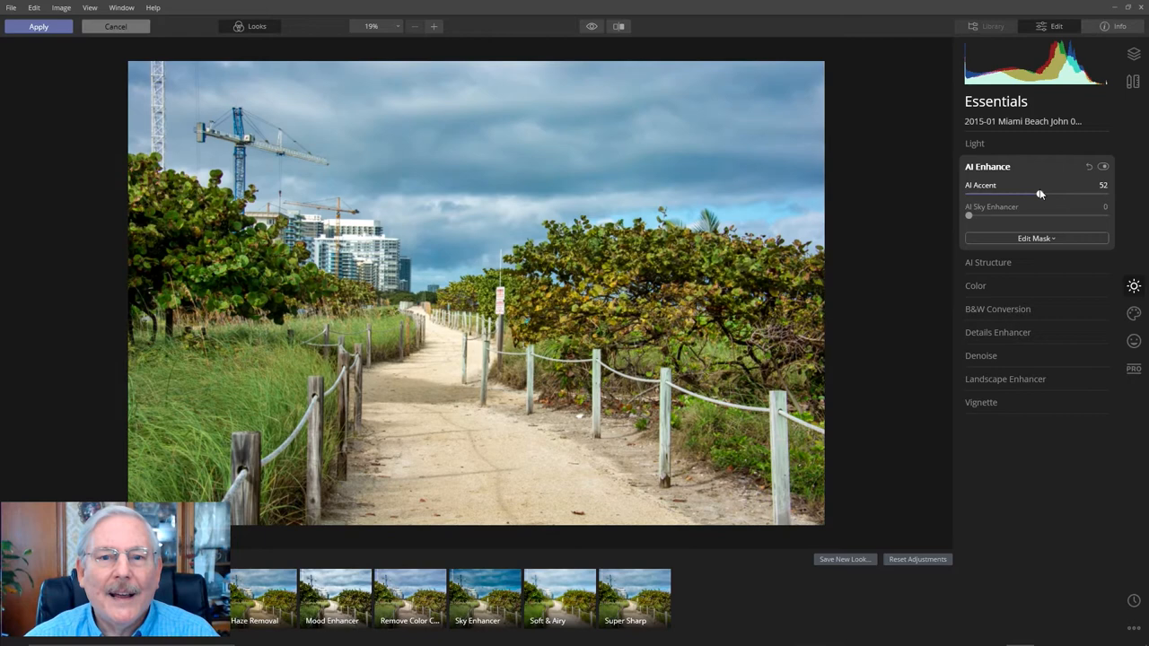
left_click_drag(1041, 194, 1088, 194)
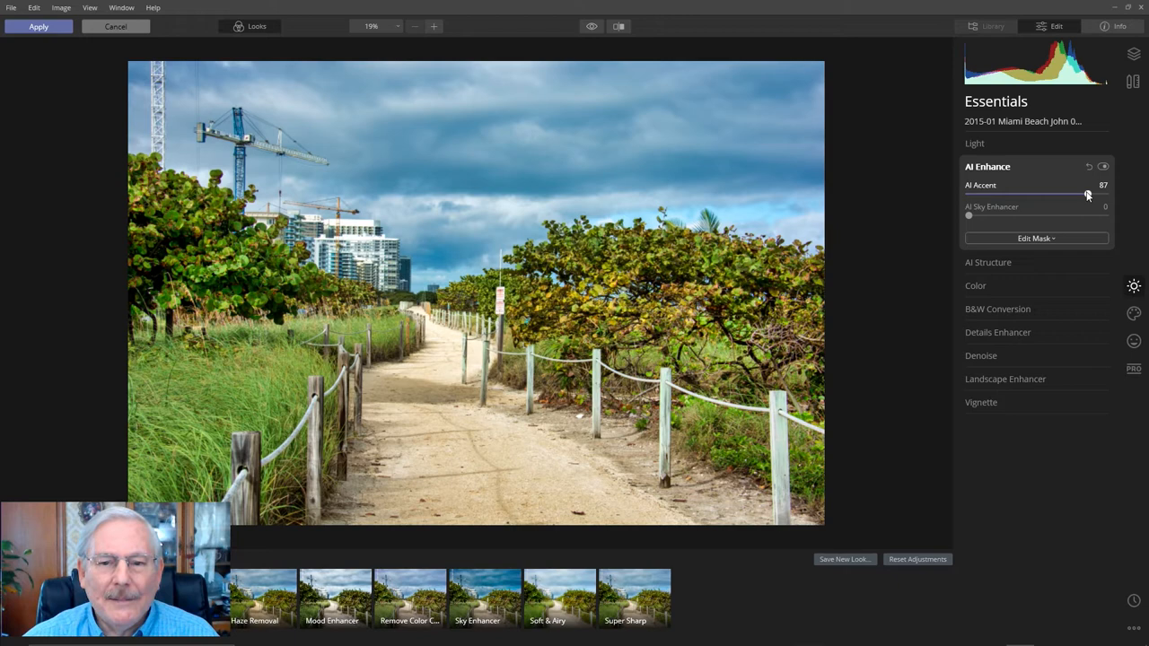
left_click_drag(1081, 194, 1088, 194)
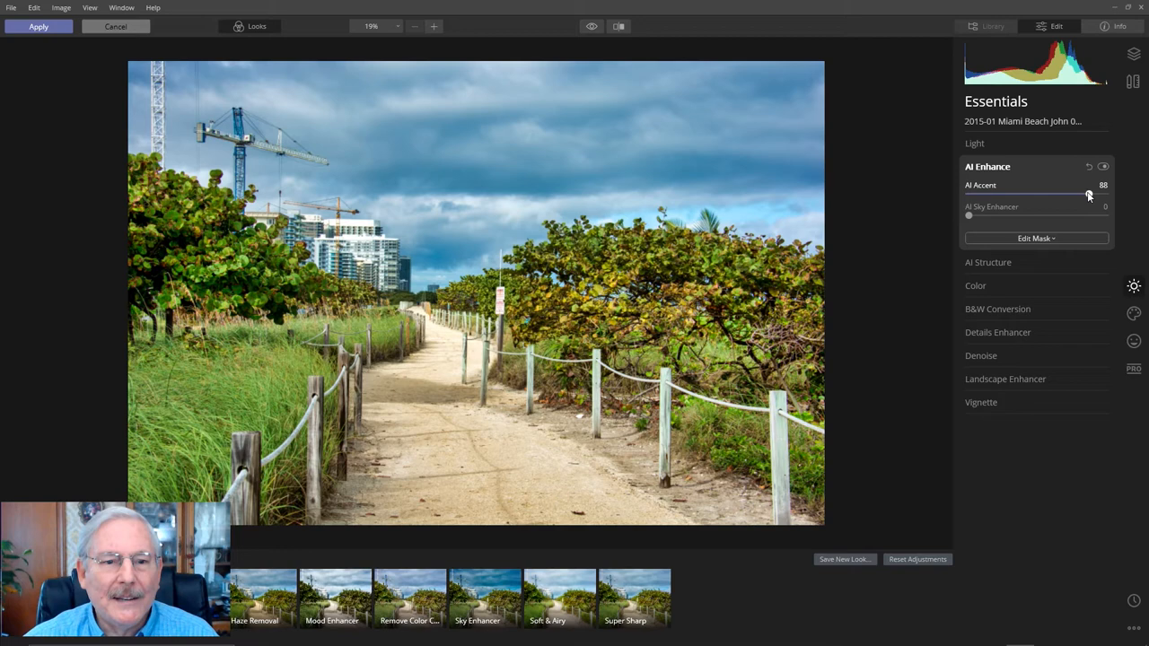
left_click_drag(1088, 193, 1090, 194)
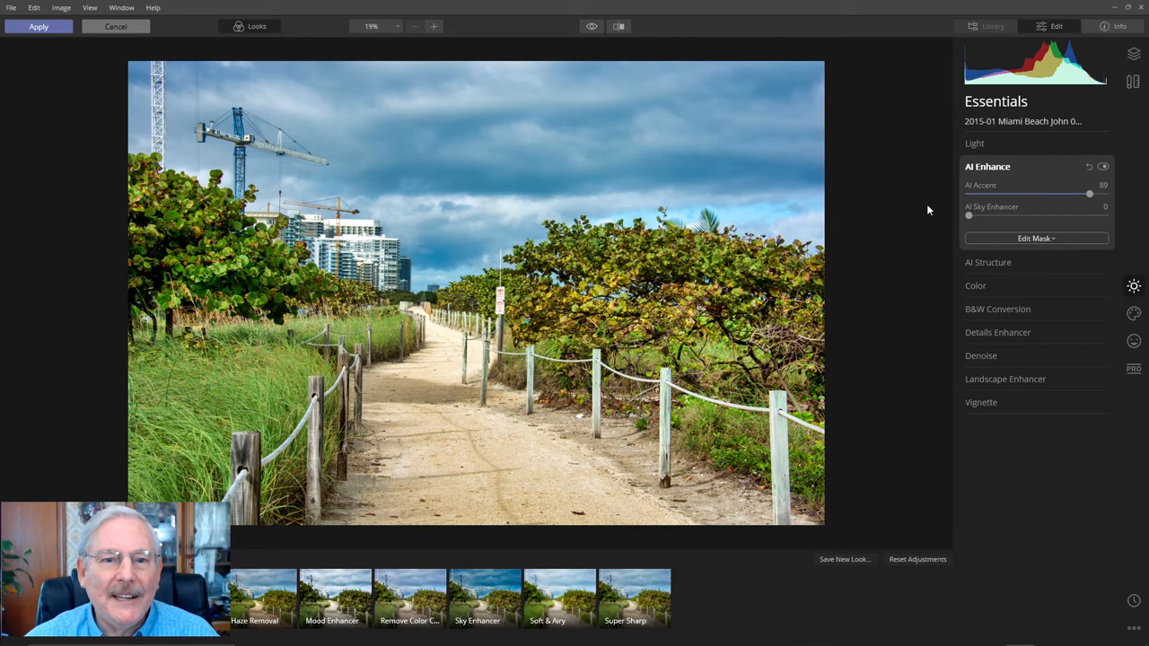
left_click_drag(970, 216, 1038, 215)
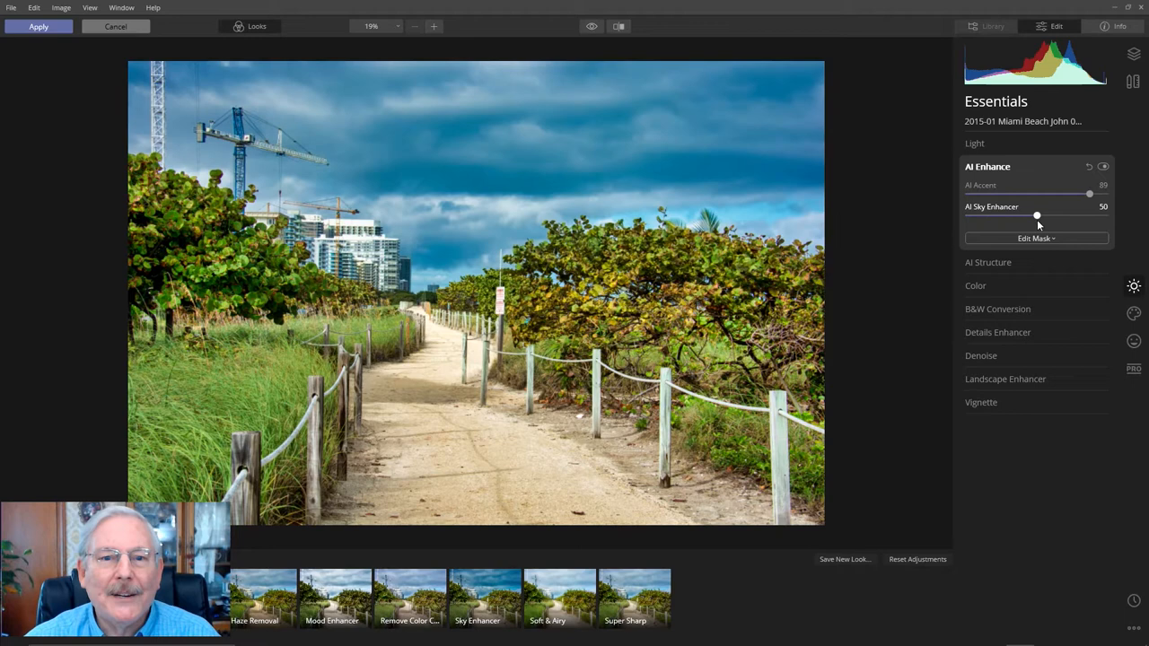
left_click_drag(1038, 215, 970, 215)
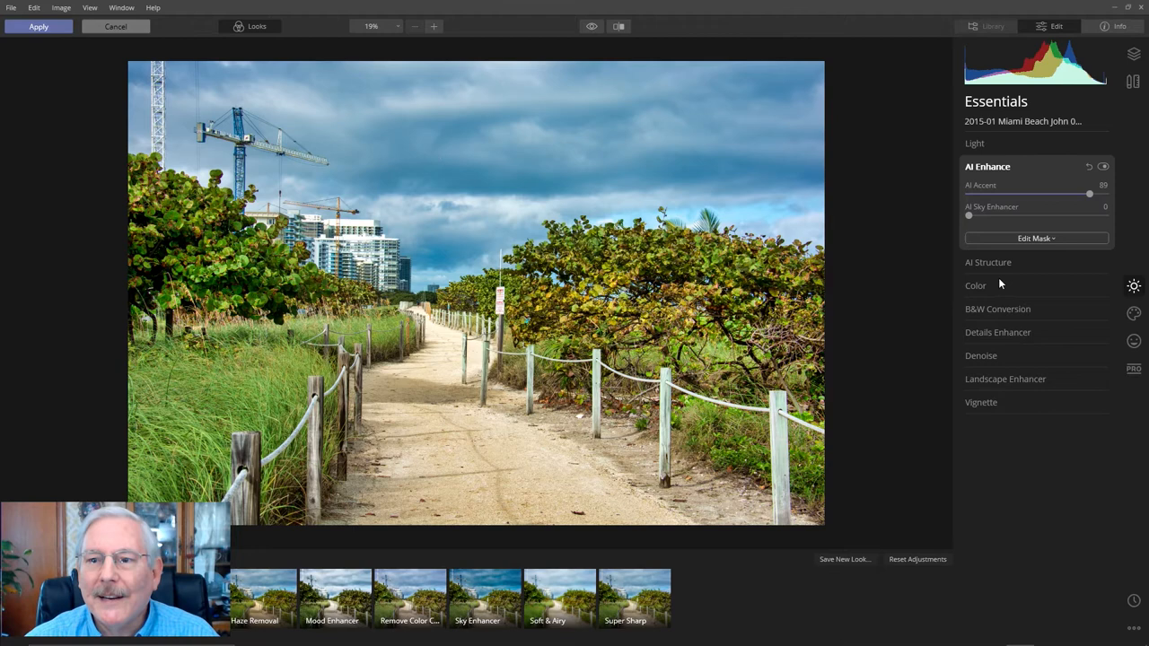
- Apply AI Structure and expand the Details Enhancer tool
left_click(987, 263)
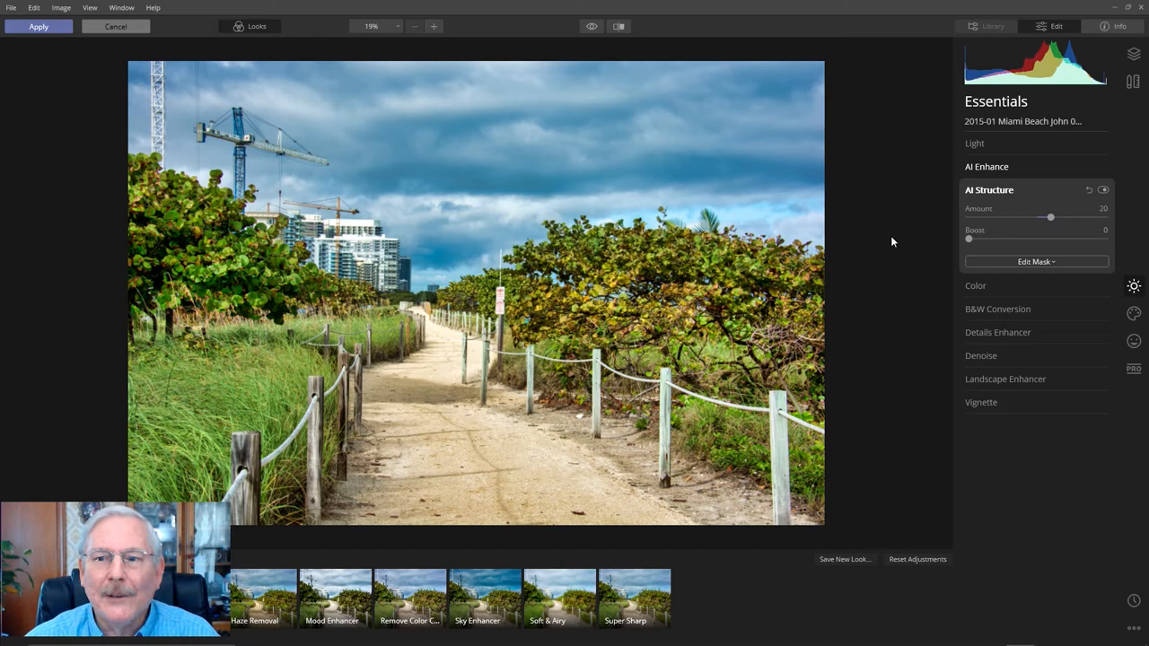
left_click(999, 332)
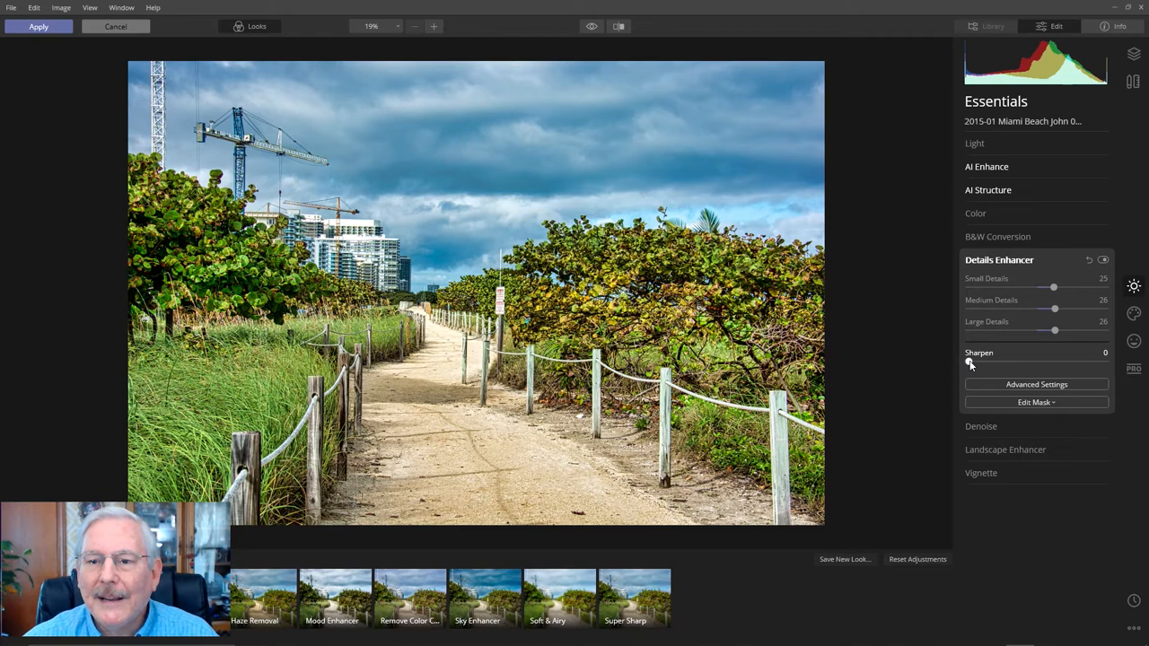
- Set Details Enhancer sharpening to about 21
left_click_drag(968, 362, 1001, 363)
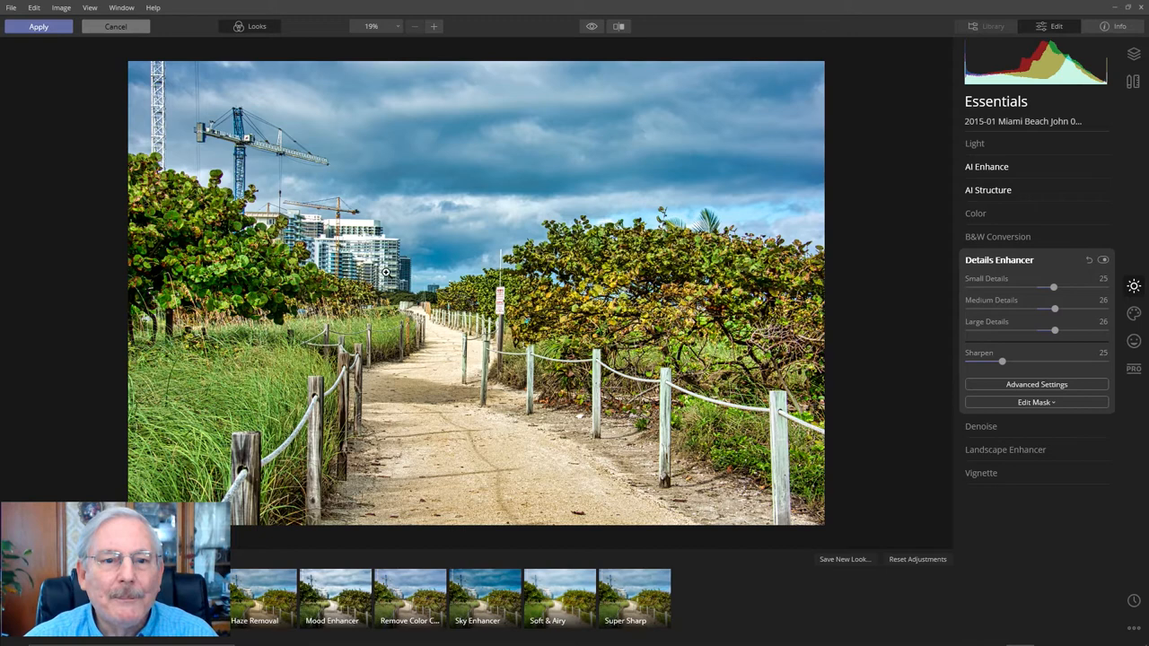
left_click(1005, 449)
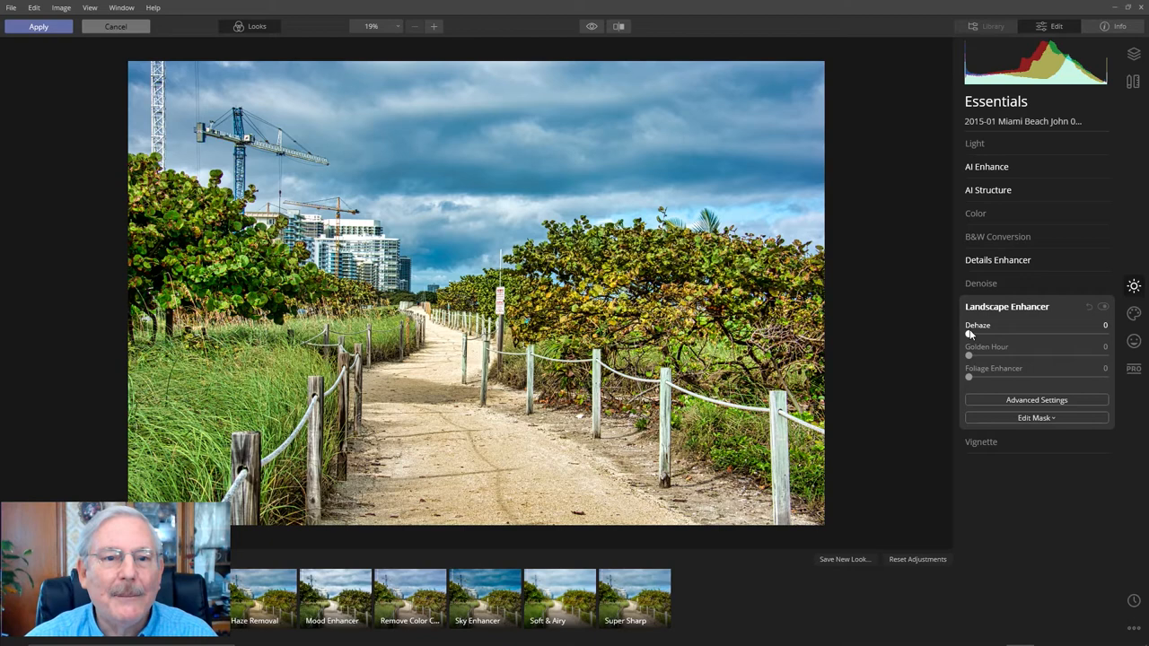
mouse_move(938, 363)
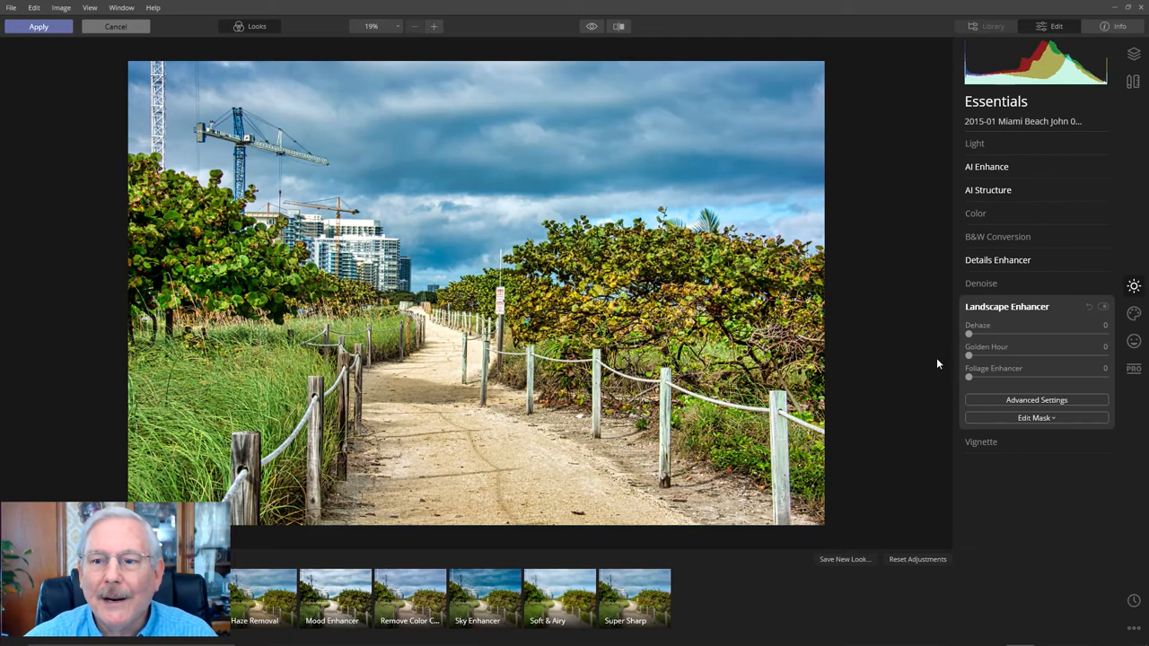
- Set Landscape Enhancer's Golden Hour to about 12 and Foliage Enhancer to about 16
left_click_drag(969, 356, 984, 355)
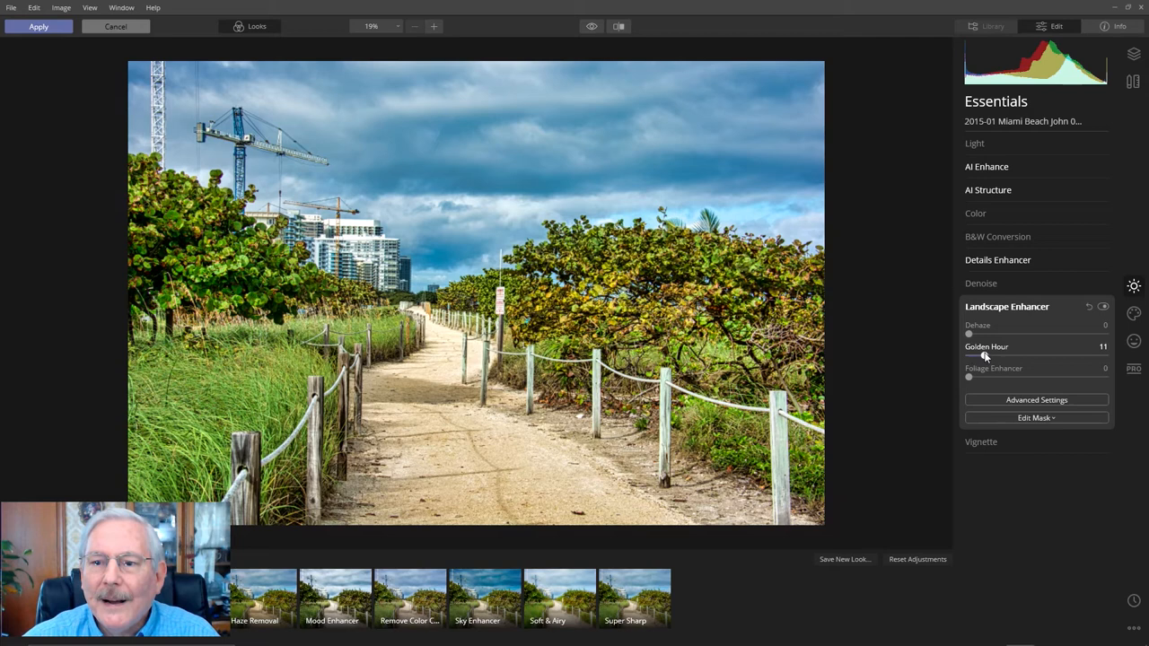
left_click_drag(969, 356, 973, 356)
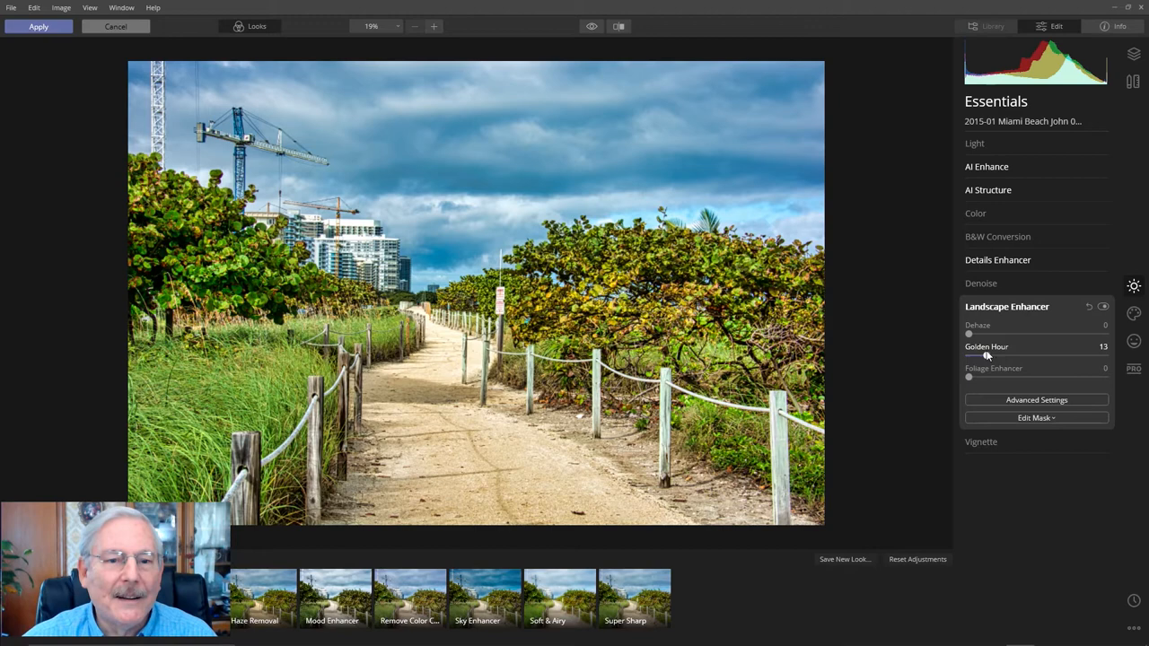
left_click_drag(969, 357, 984, 357)
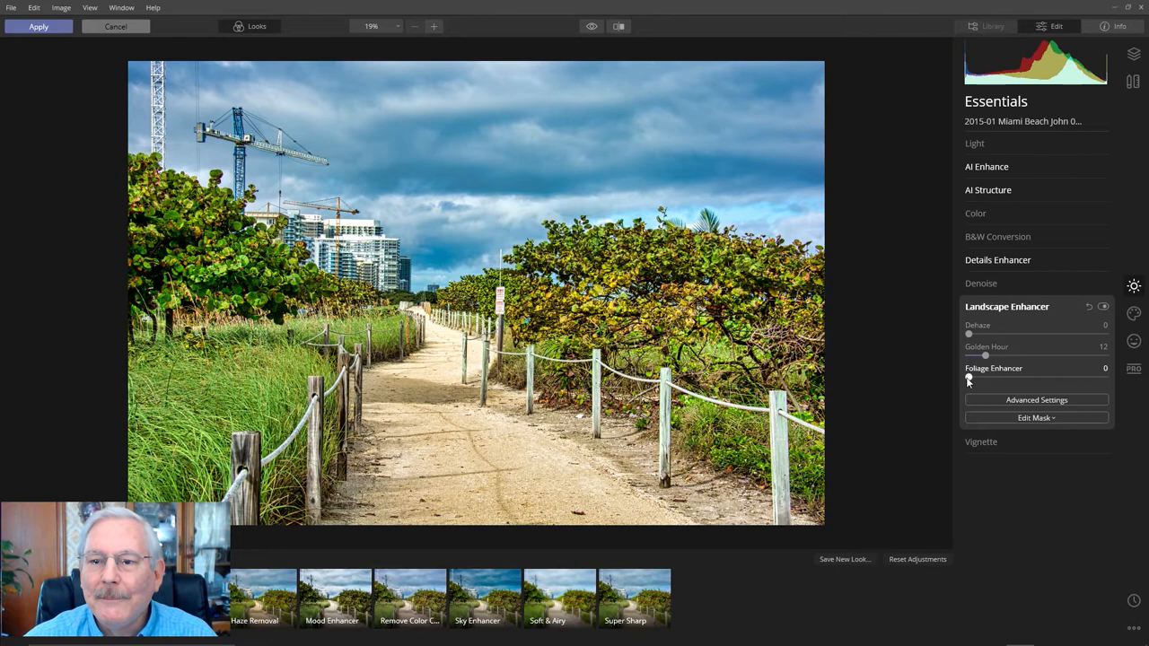
left_click_drag(970, 377, 995, 377)
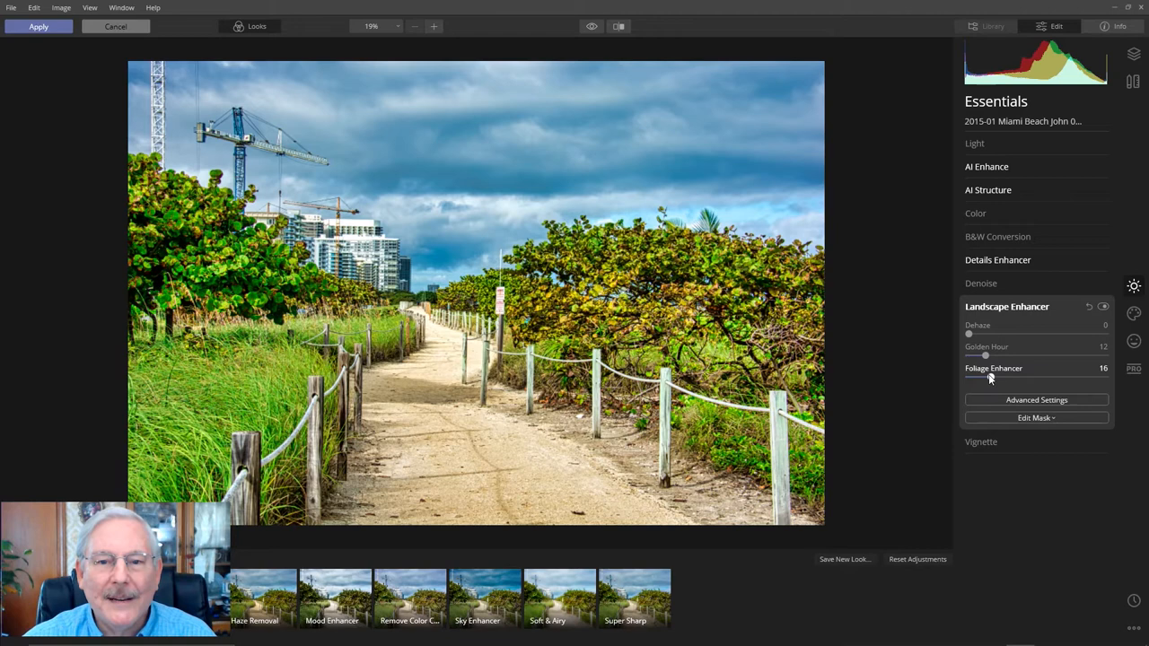
left_click_drag(984, 377, 977, 377)
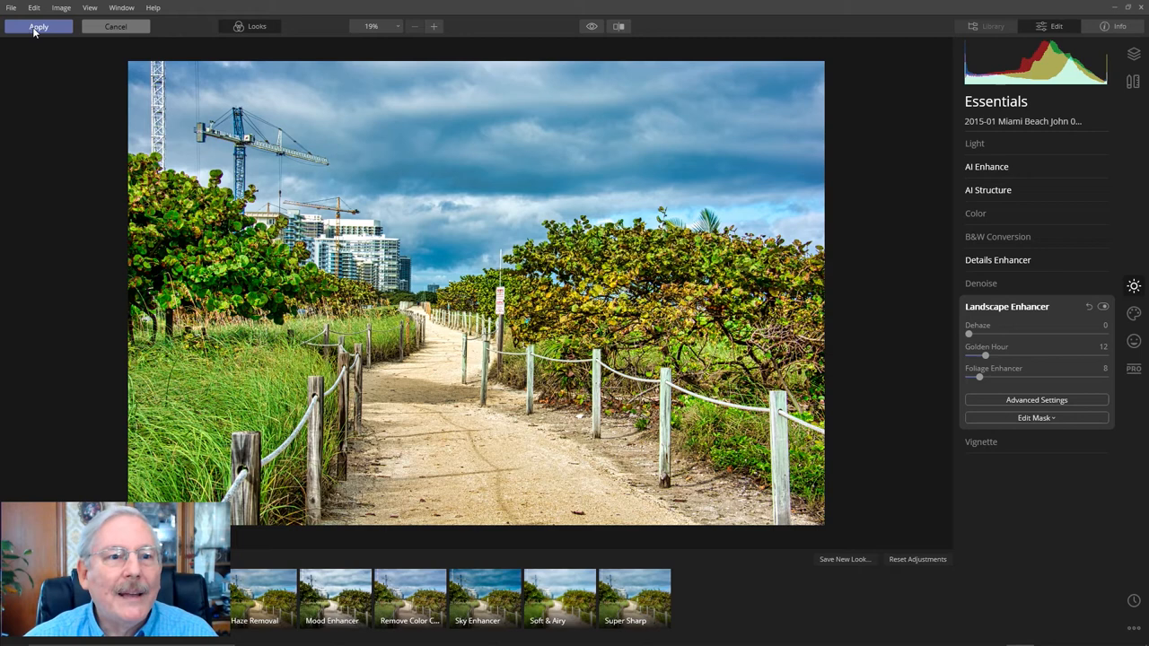
- Apply the Luminar 4 edits and return the enhanced photo to Photoshop
left_click(38, 27)
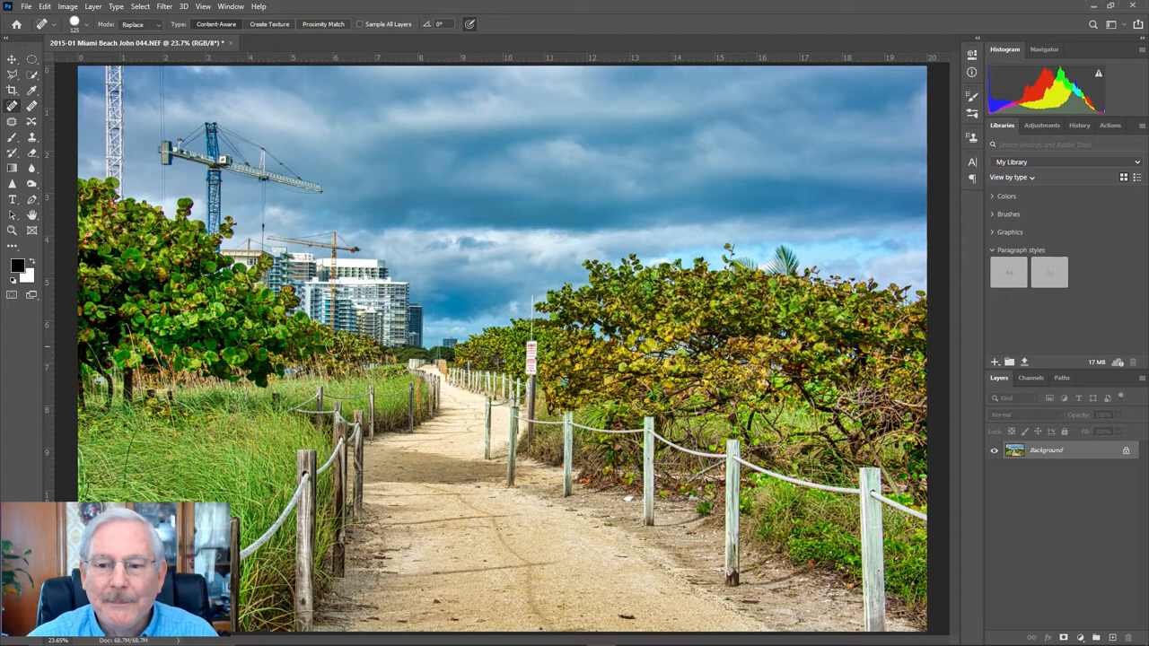
- Send the photo to Aurora HDR and create the HDR image
left_click(165, 8)
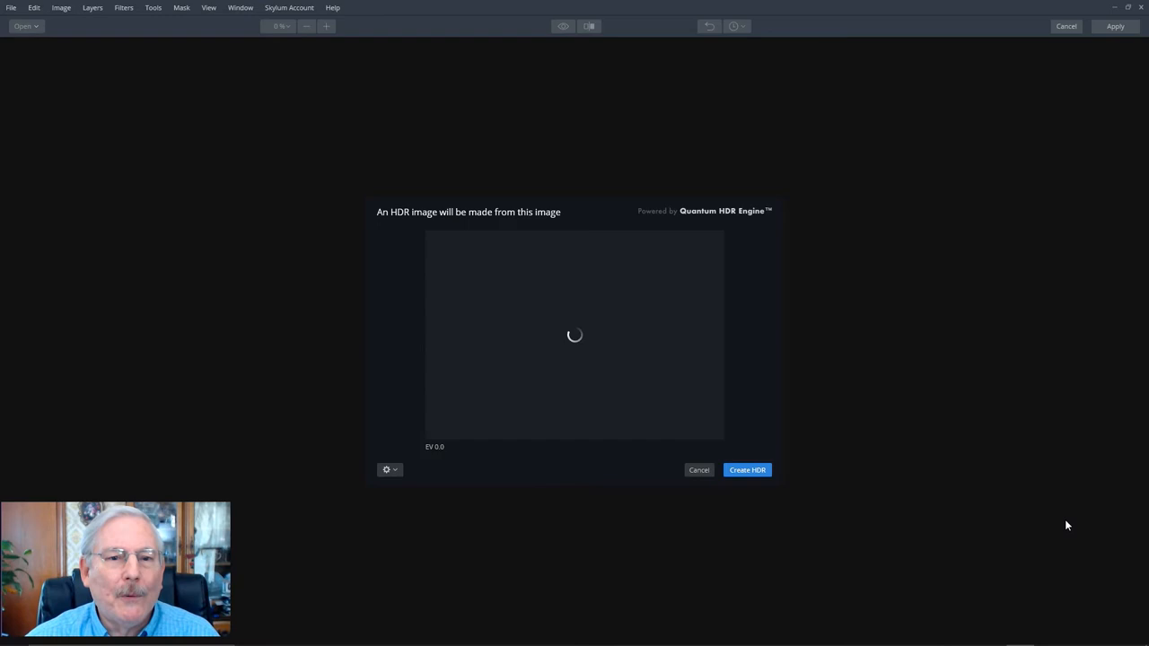
left_click(747, 470)
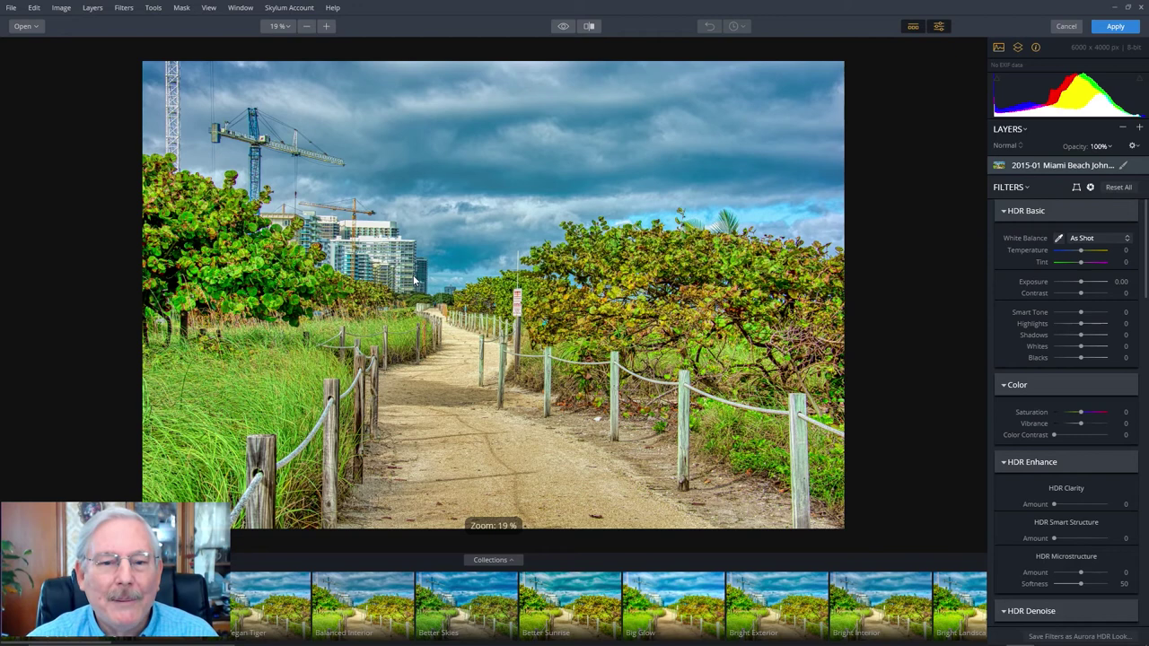
mouse_move(507, 386)
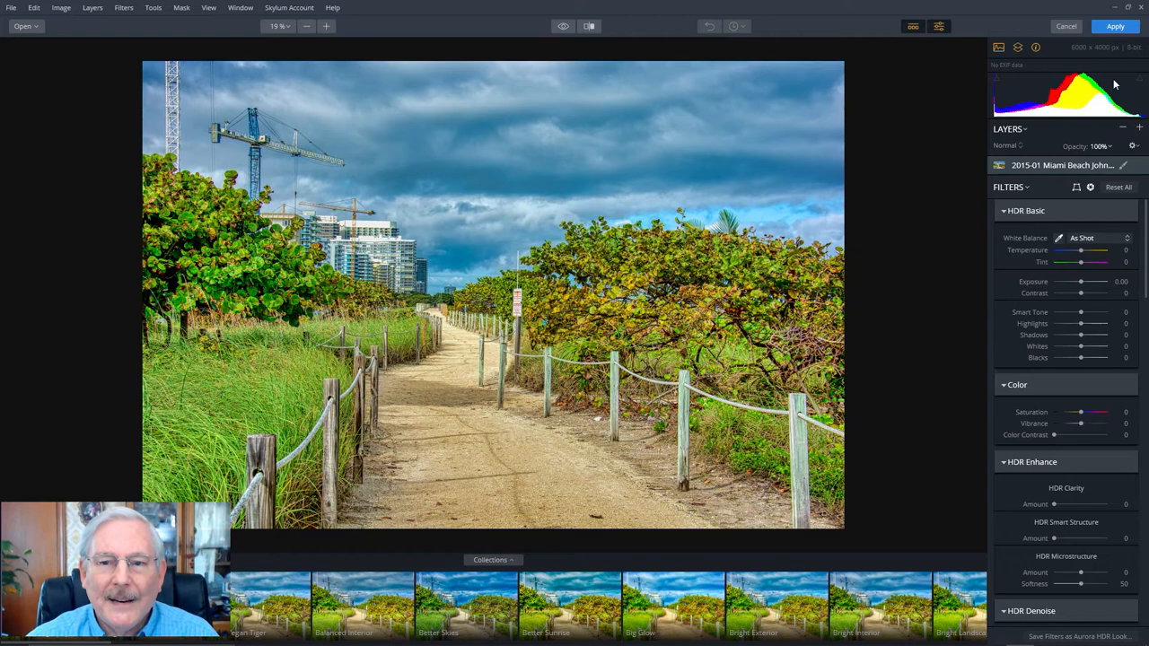
- Apply the Aurora HDR edits so the vivid beach path image exports back to Photoshop
left_click(1117, 27)
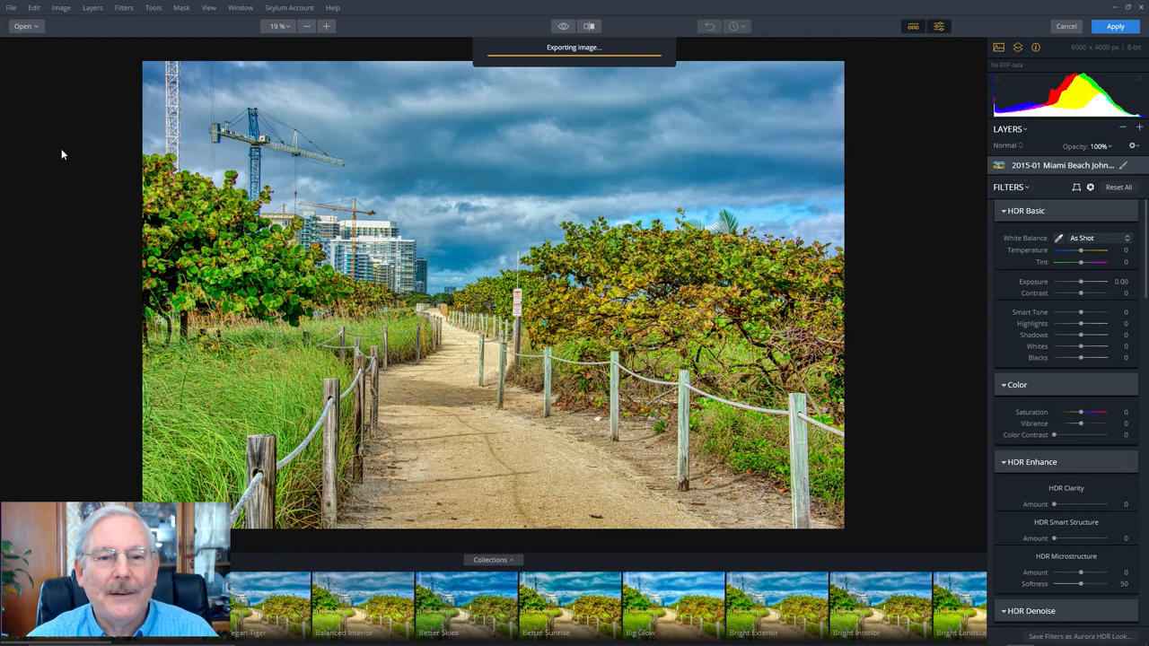
mouse_move(57, 172)
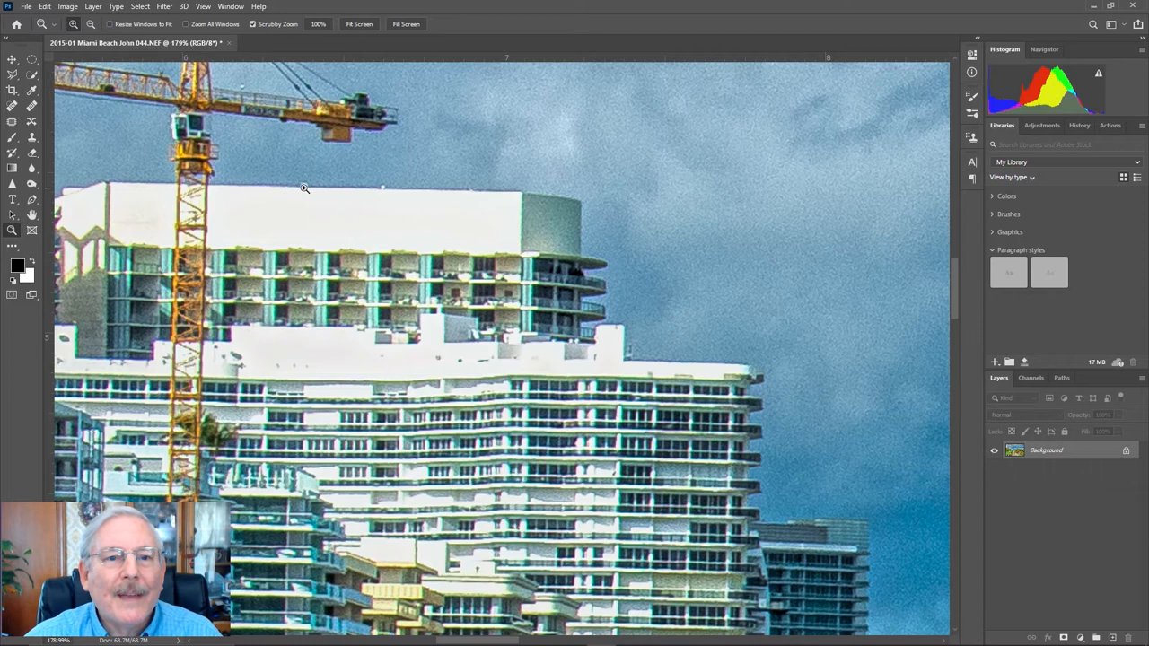
mouse_move(413, 201)
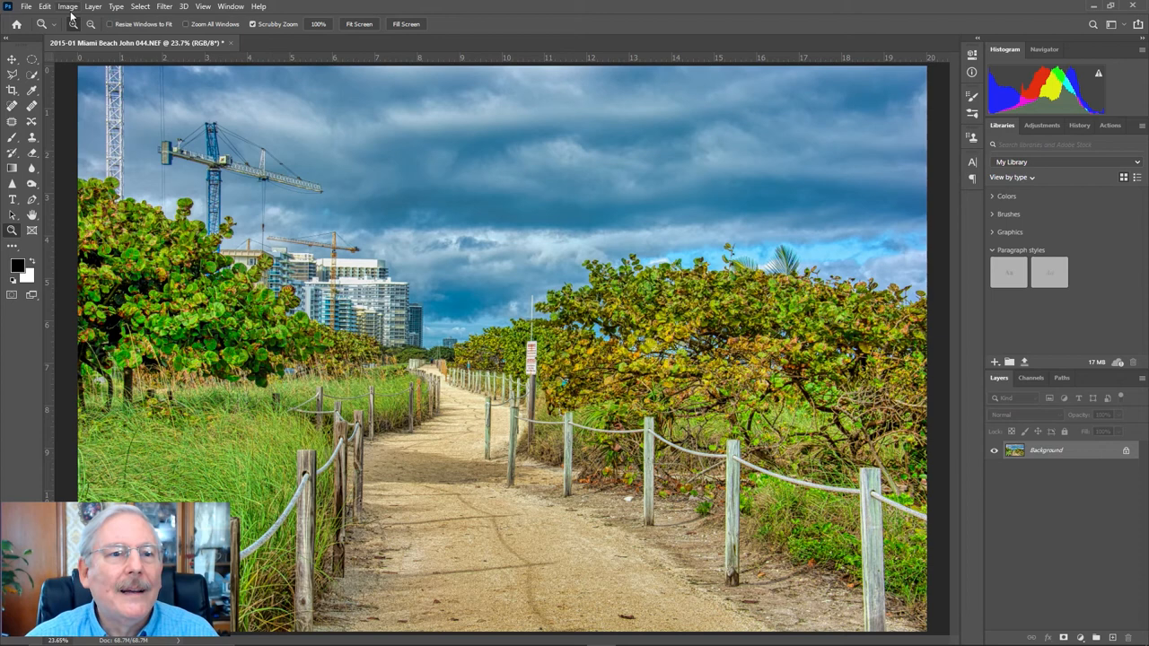
- Apply a Brightness/Contrast adjustment with Brightness 34 and contrast unchanged to the beach photo
left_click(68, 8)
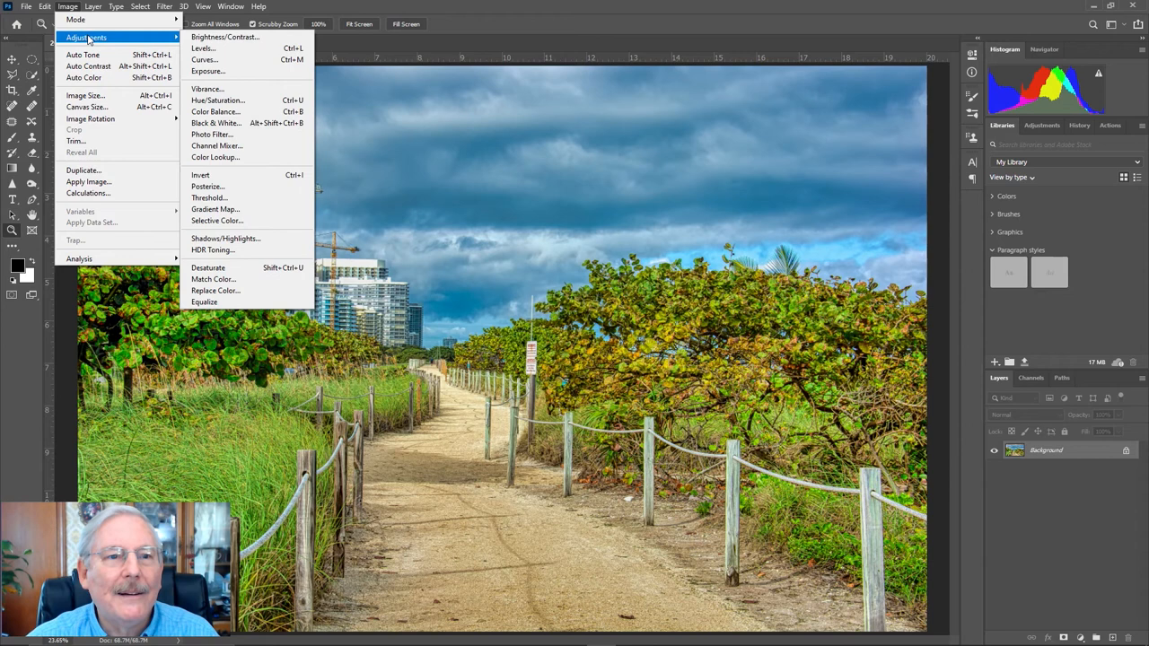
left_click(225, 36)
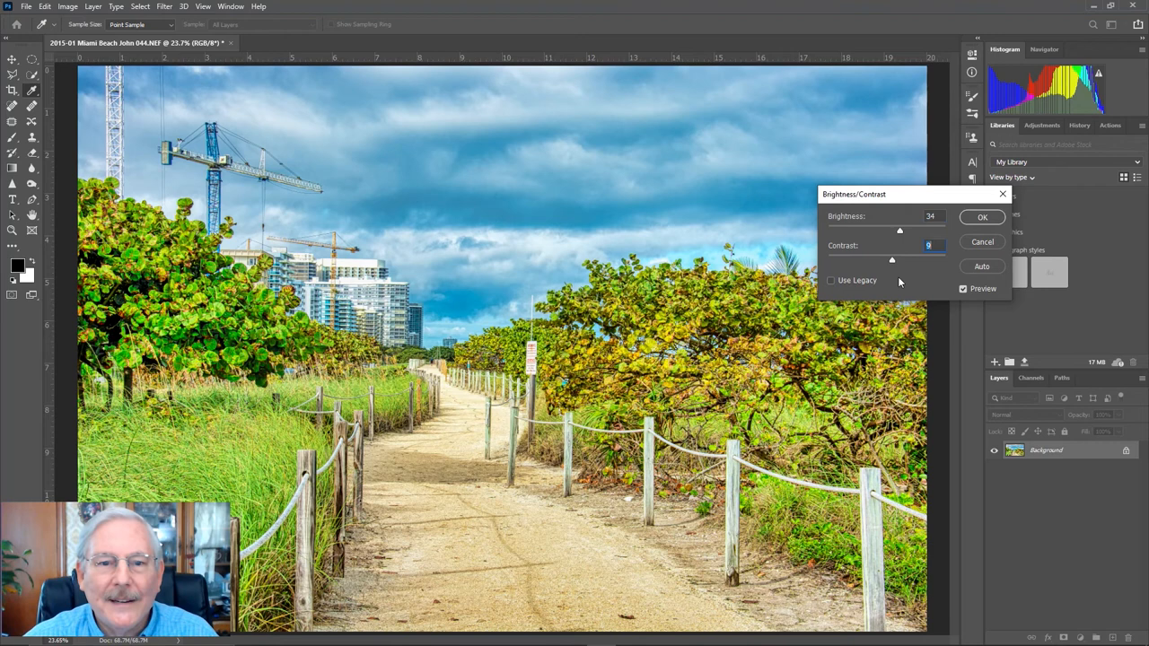
left_click(980, 216)
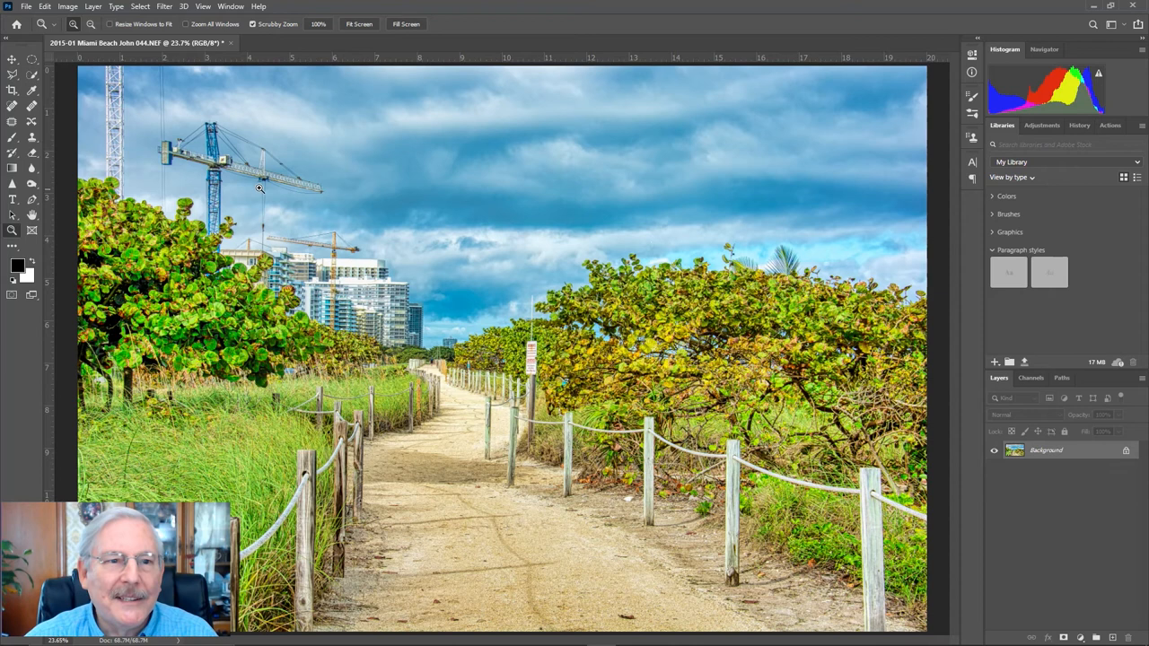
mouse_move(244, 163)
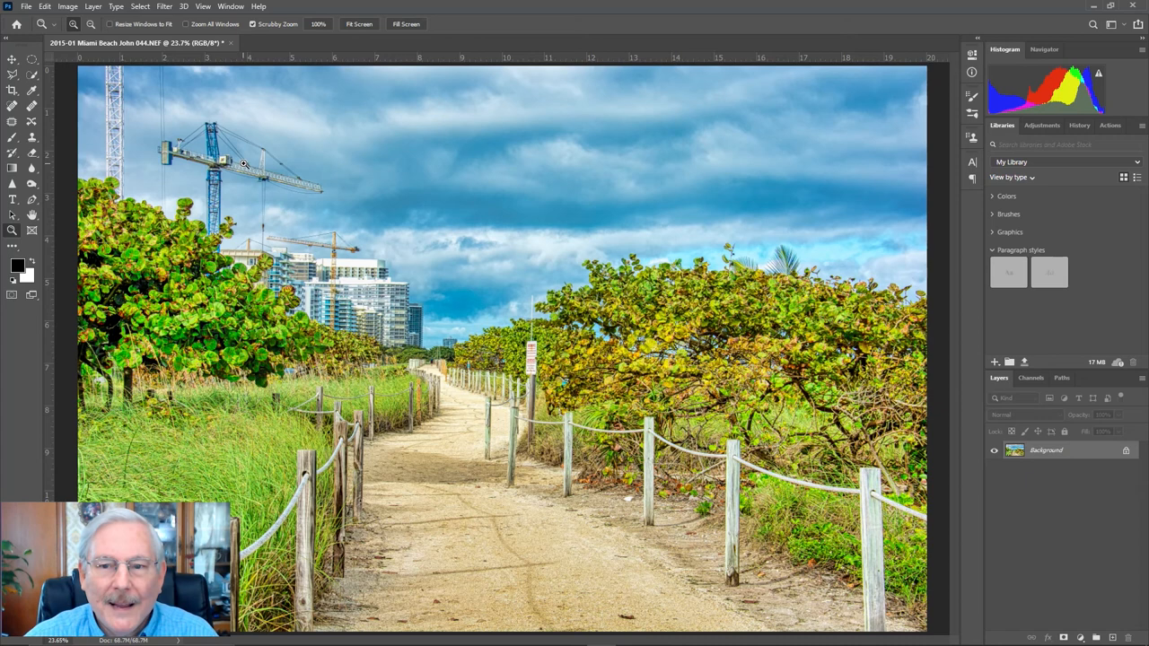
mouse_move(374, 116)
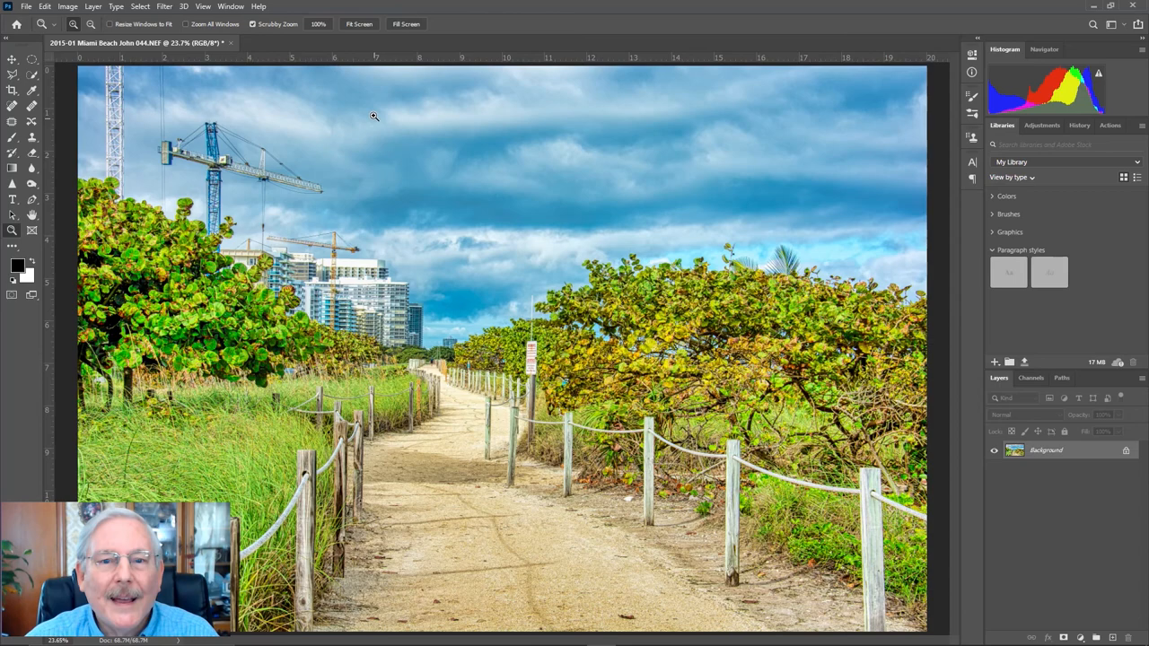